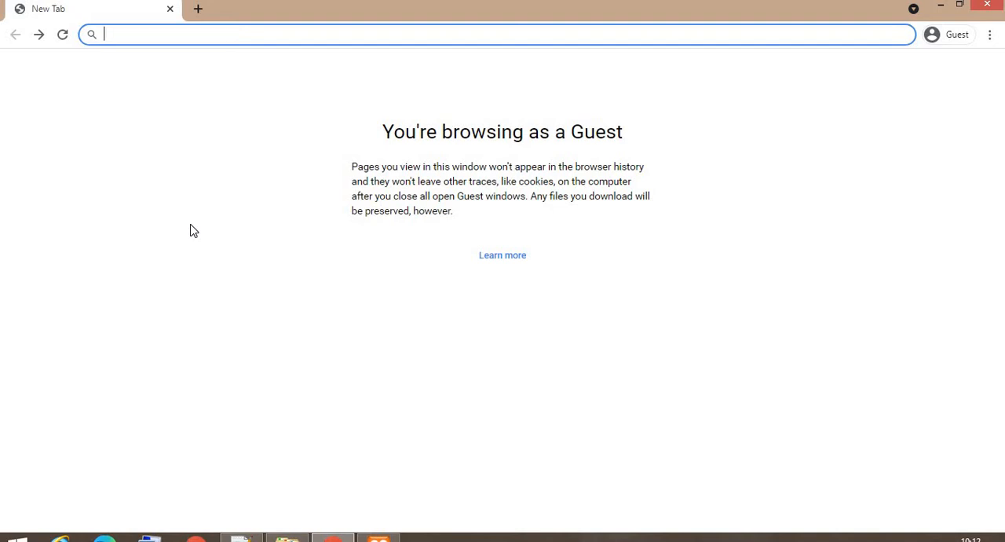
- Search Google for 'Download drupal' and reach the zip package option on drupal.org
{"action": "type", "text": "Download drupa"}
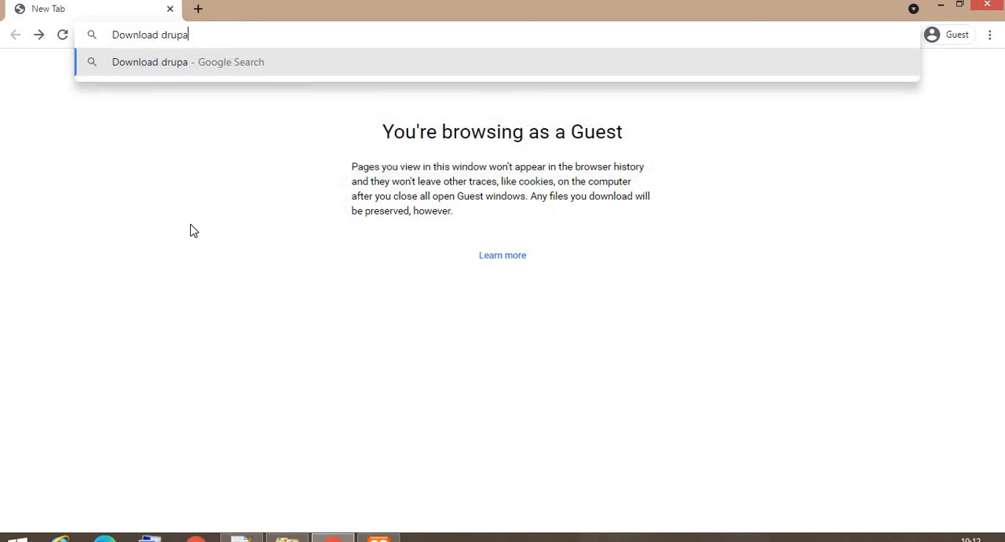
{"action": "type", "text": "le.com/search?q="}
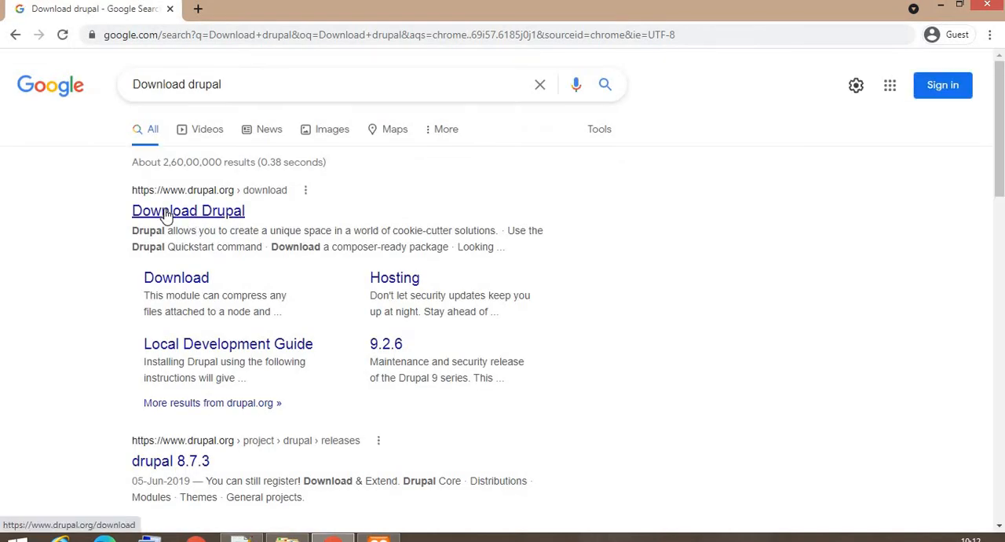
{"action": "mouse_move", "coordinate": [387, 342]}
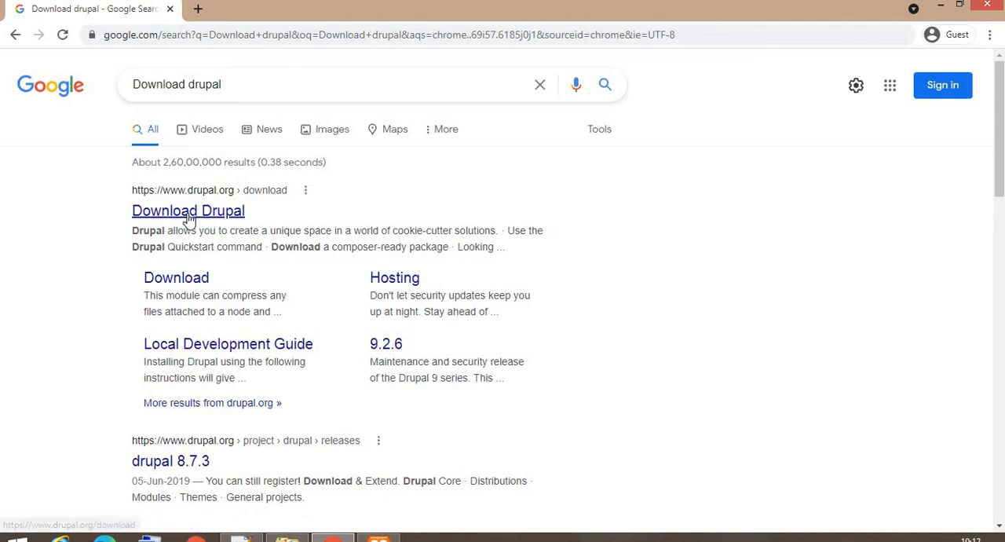
{"action": "left_click", "coordinate": [188, 210]}
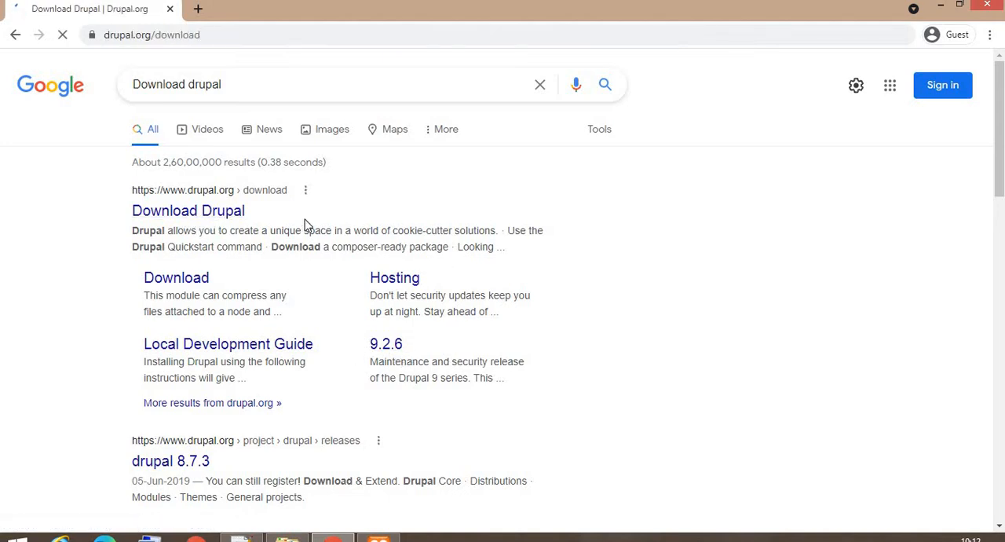
{"action": "left_click", "coordinate": [189, 210]}
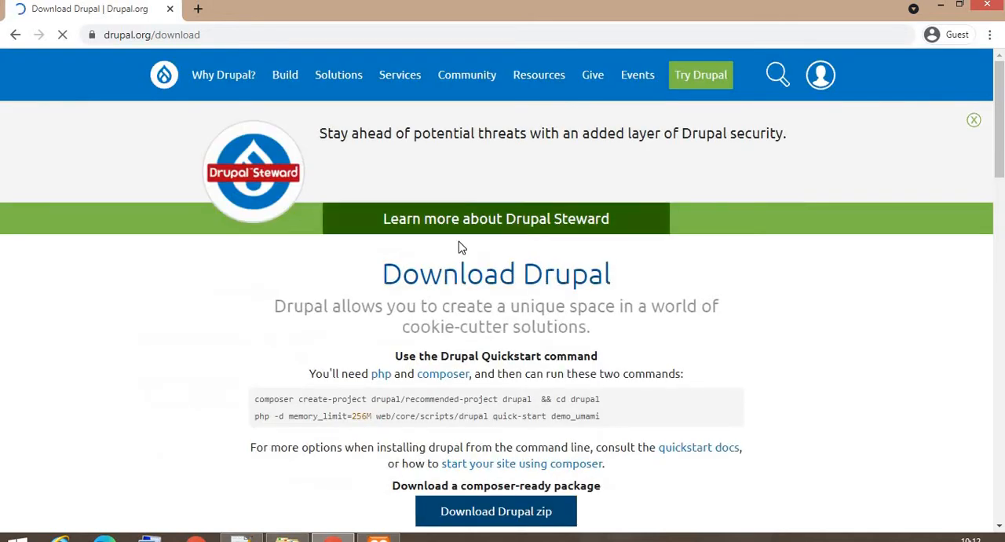
{"action": "scroll", "scroll_direction": "down", "scroll_amount": 3}
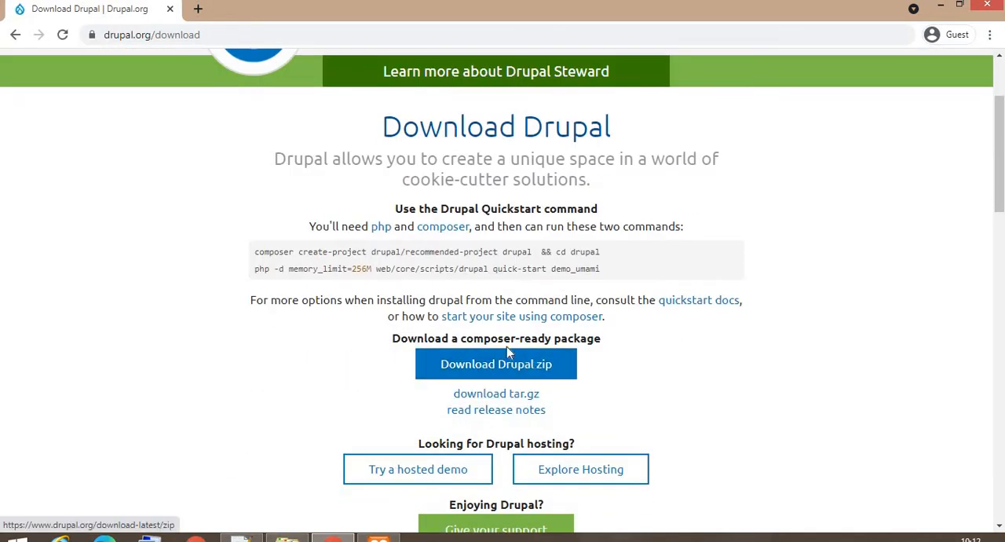
{"action": "scroll", "scroll_direction": "down", "scroll_amount": 3}
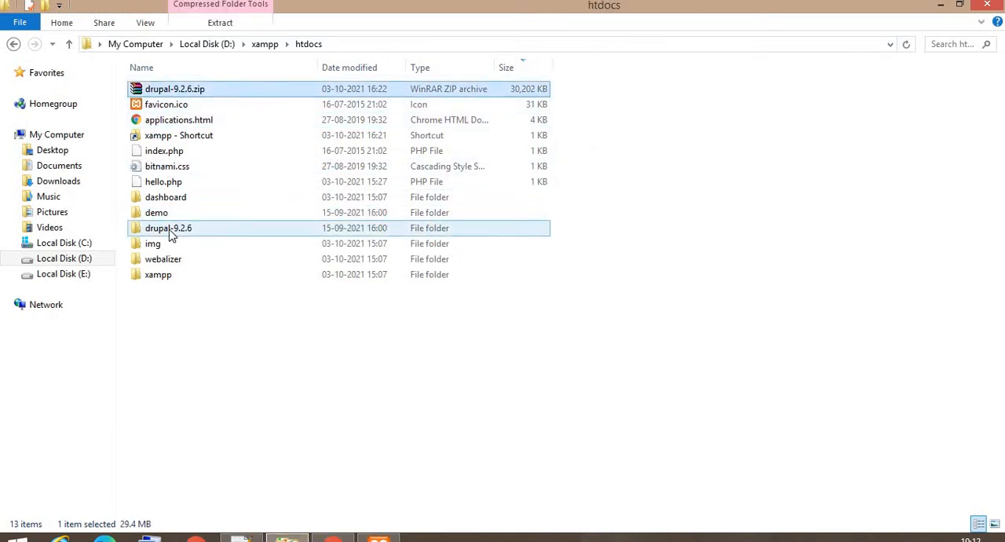
- Select the extracted drupal-9.2.6 folder in D:\xampp\htdocs for renaming to devphp
{"action": "left_click", "coordinate": [168, 228]}
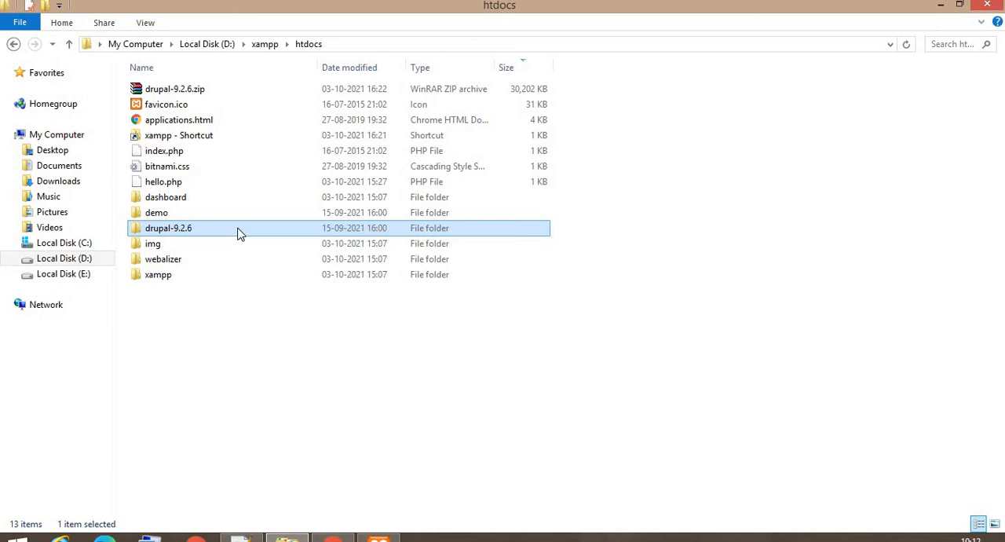
{"action": "mouse_move", "coordinate": [239, 232]}
{"action": "type", "text": "devphp"}
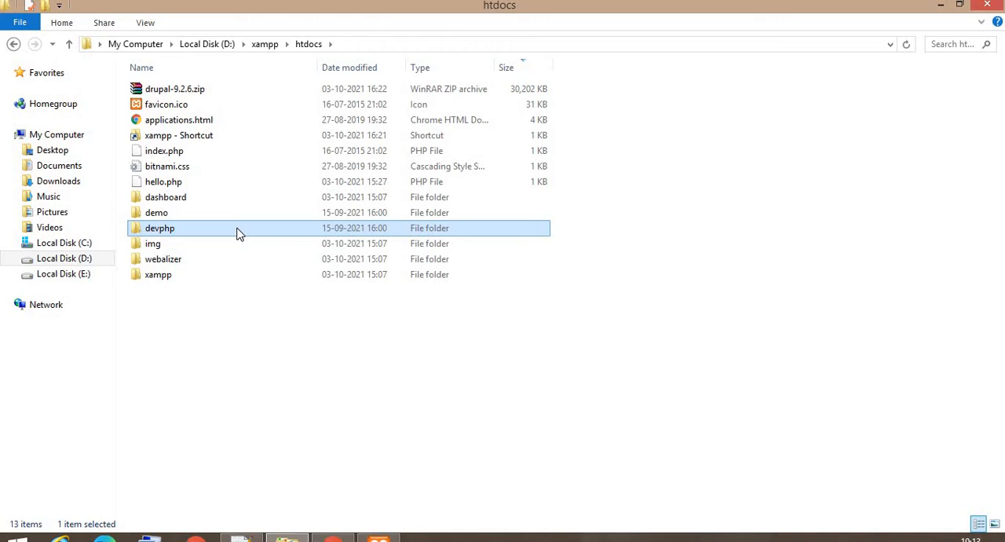
{"action": "mouse_move", "coordinate": [273, 296]}
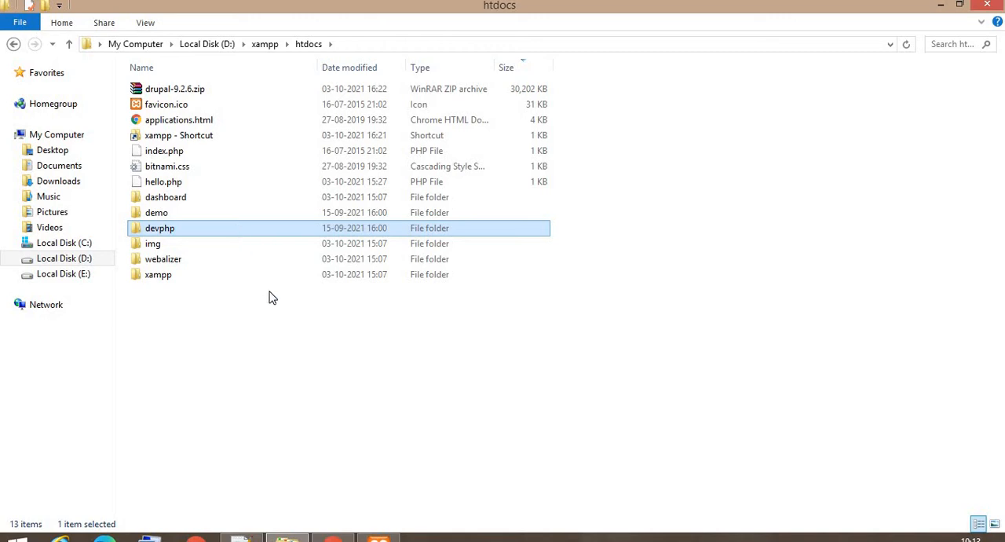
{"action": "mouse_move", "coordinate": [314, 377]}
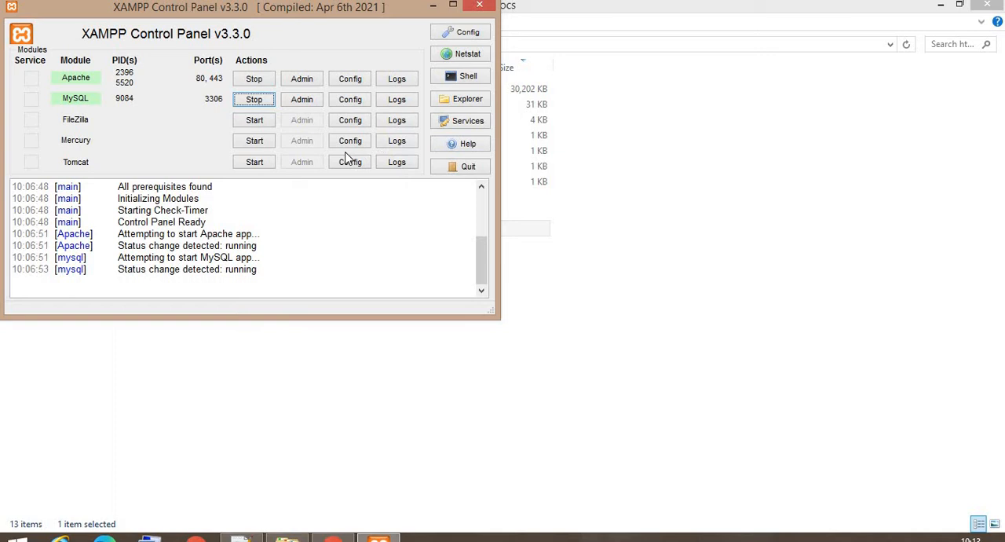
{"action": "mouse_move", "coordinate": [345, 157]}
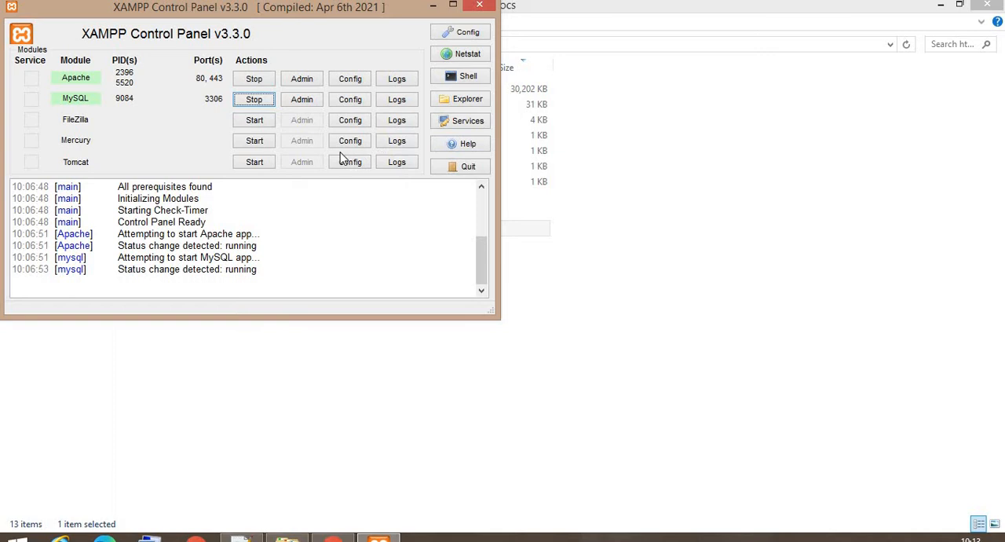
{"action": "mouse_move", "coordinate": [117, 86]}
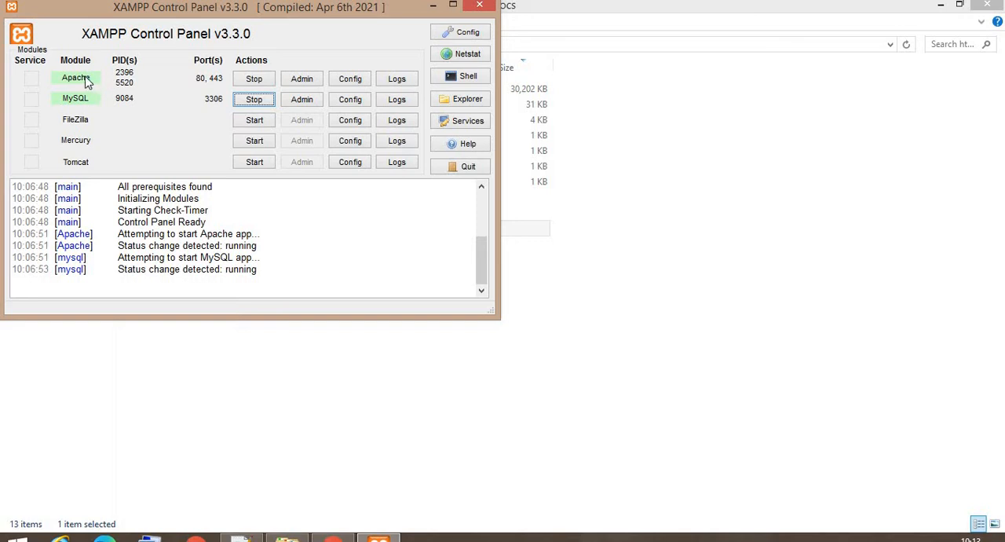
{"action": "mouse_move", "coordinate": [254, 101]}
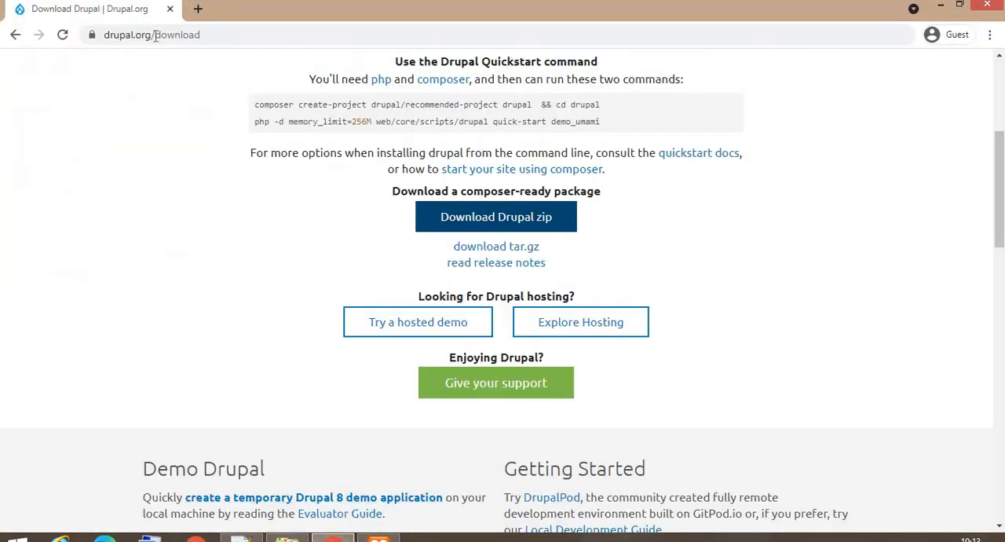
- Navigate the browser tab to localhost/phpmyadmin
{"action": "type", "text": "localhost/phpmyadmin"}
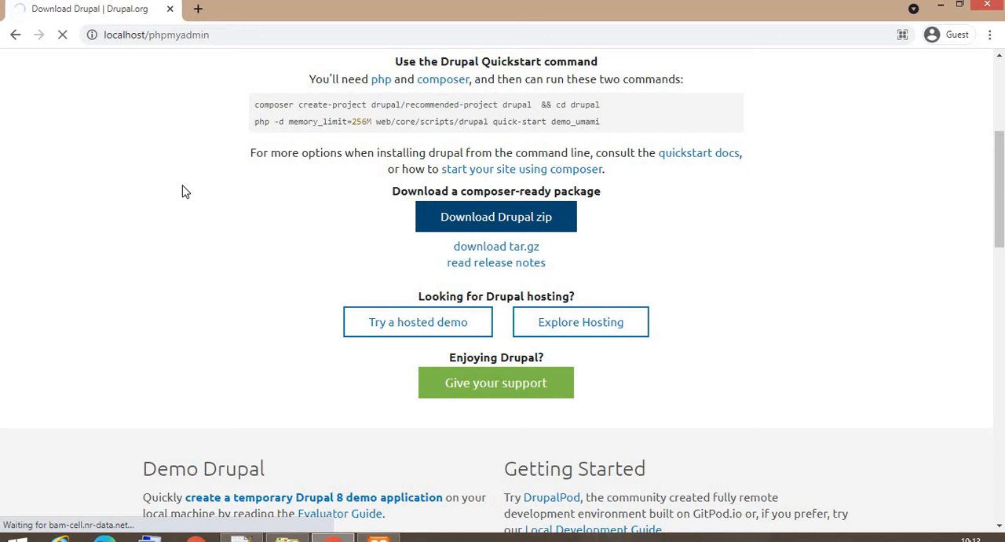
{"action": "mouse_move", "coordinate": [299, 235]}
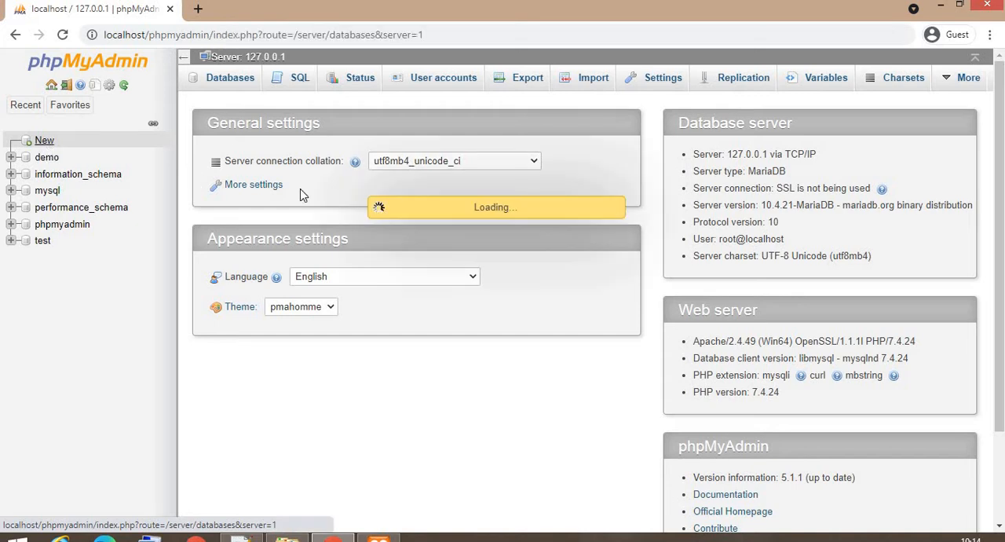
- Create an empty database named devphp in phpMyAdmin and view its tables page
{"action": "left_click", "coordinate": [229, 76]}
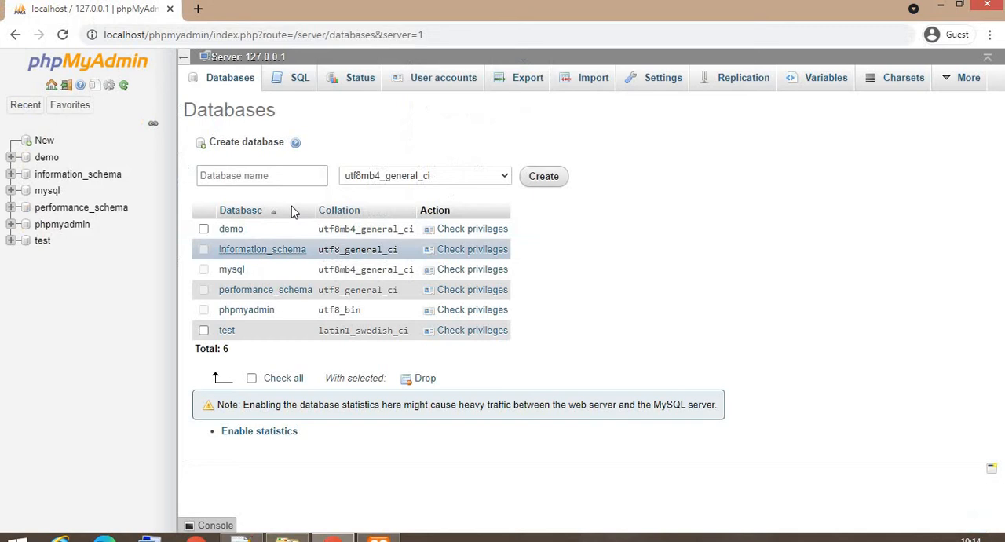
{"action": "type", "text": "de"}
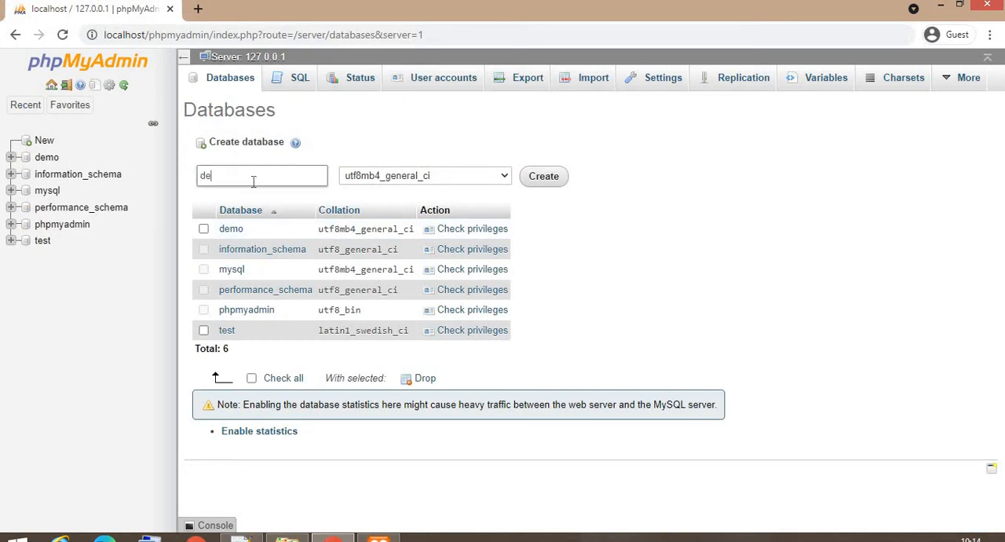
{"action": "type", "text": "vphp"}
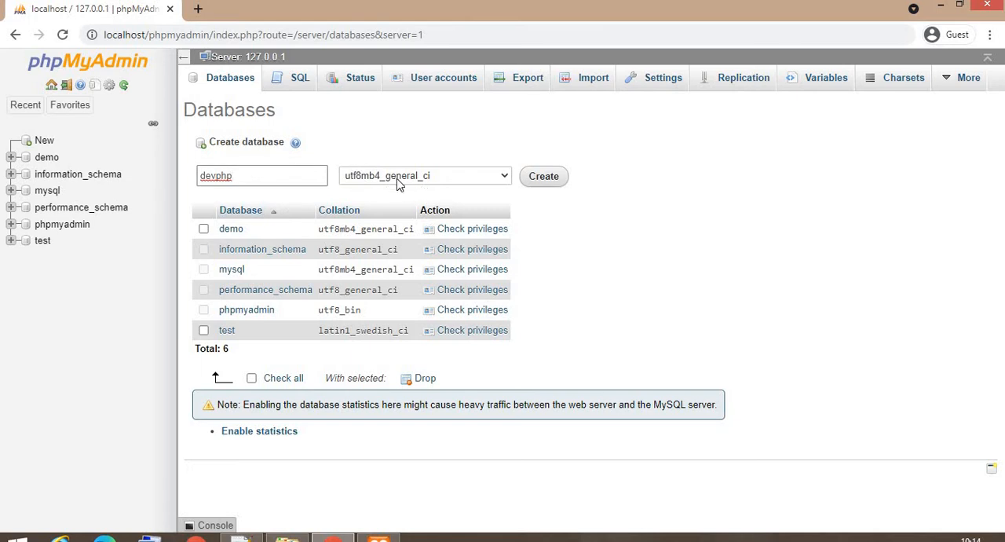
{"action": "mouse_move", "coordinate": [364, 182]}
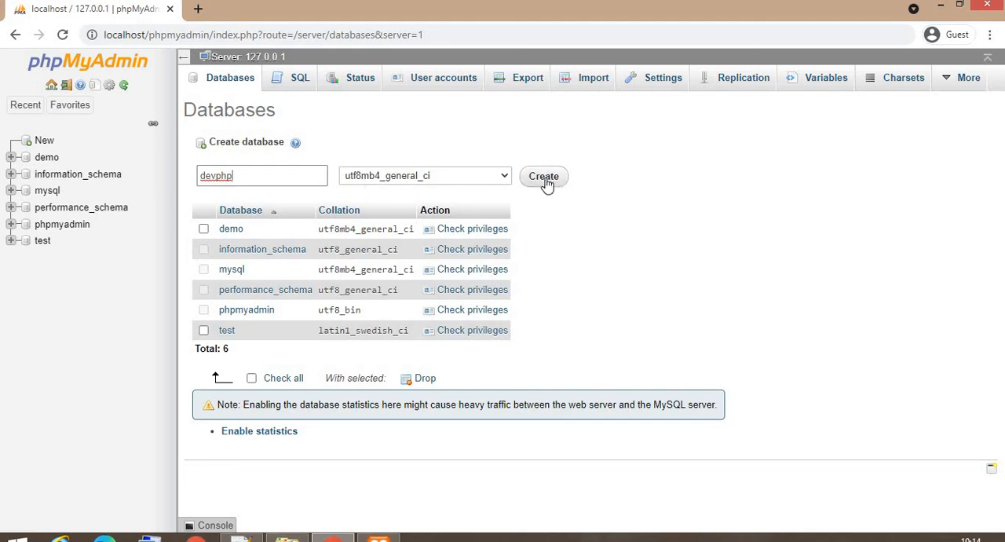
{"action": "left_click", "coordinate": [543, 175]}
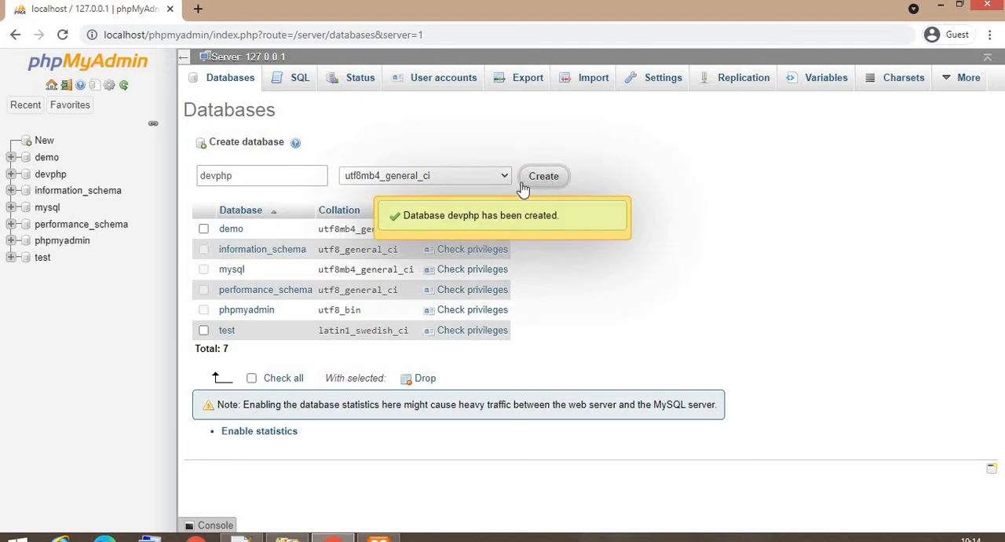
{"action": "left_click", "coordinate": [50, 173]}
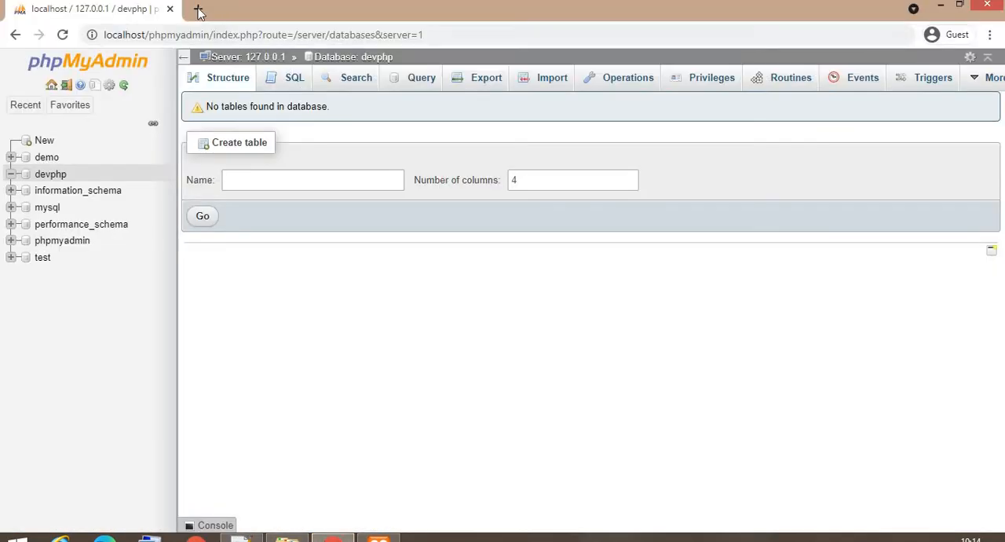
- Load localhost/devphp in a new guest browser window
{"action": "left_click", "coordinate": [198, 9]}
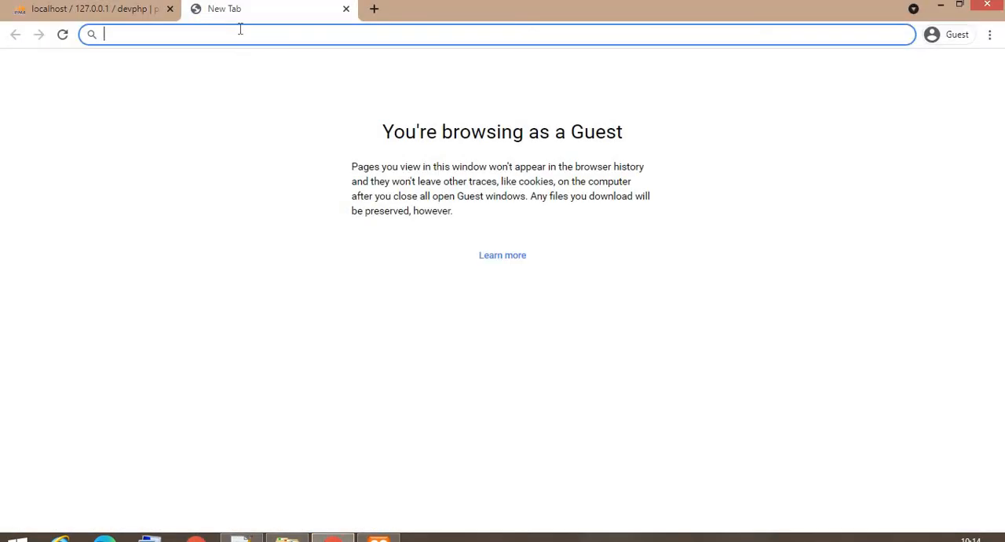
{"action": "type", "text": "localhost/devphp"}
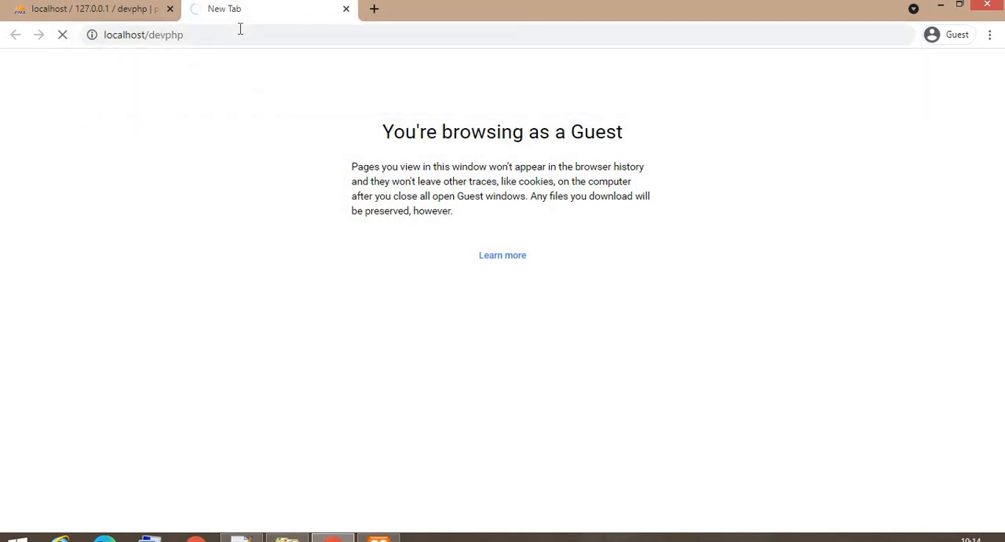
{"action": "mouse_move", "coordinate": [264, 181]}
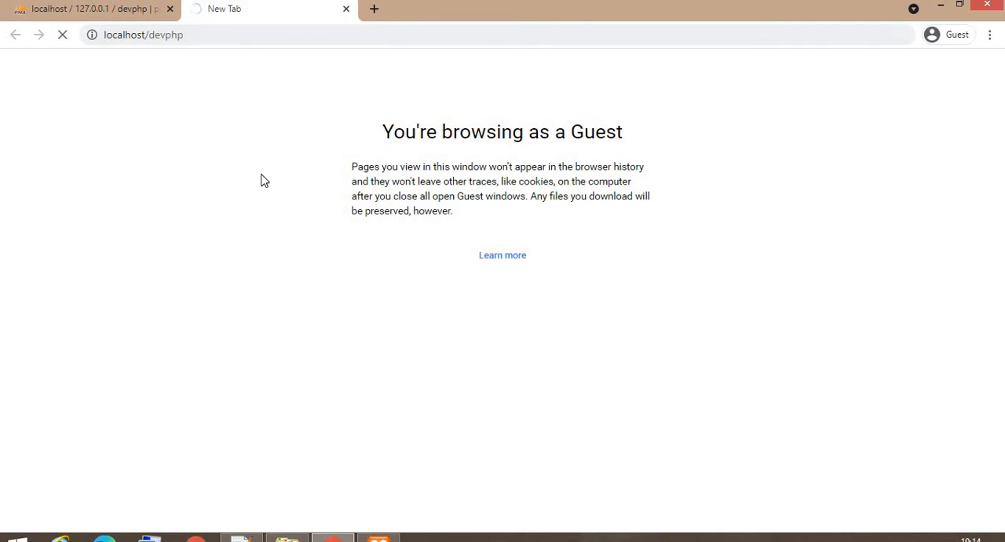
{"action": "mouse_move", "coordinate": [257, 180]}
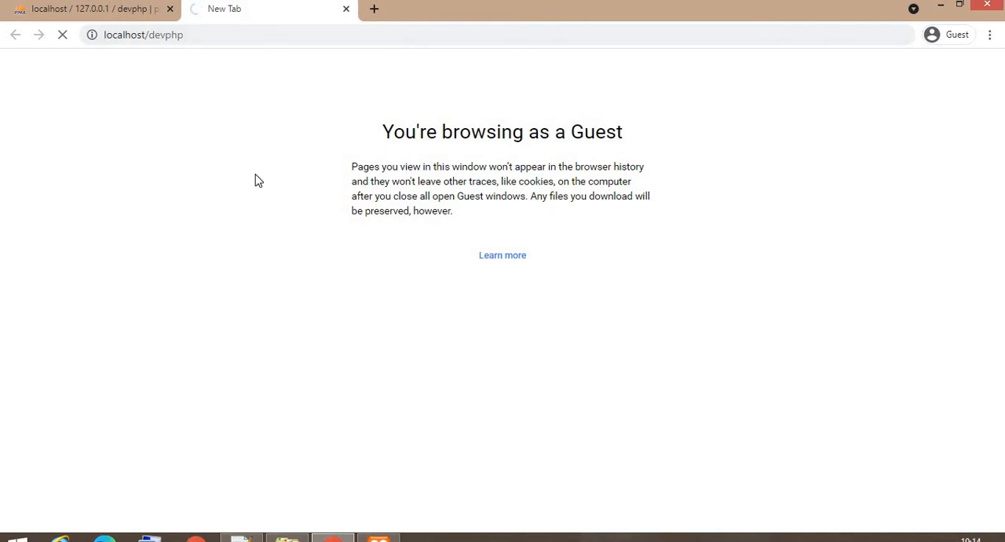
{"action": "mouse_move", "coordinate": [267, 139]}
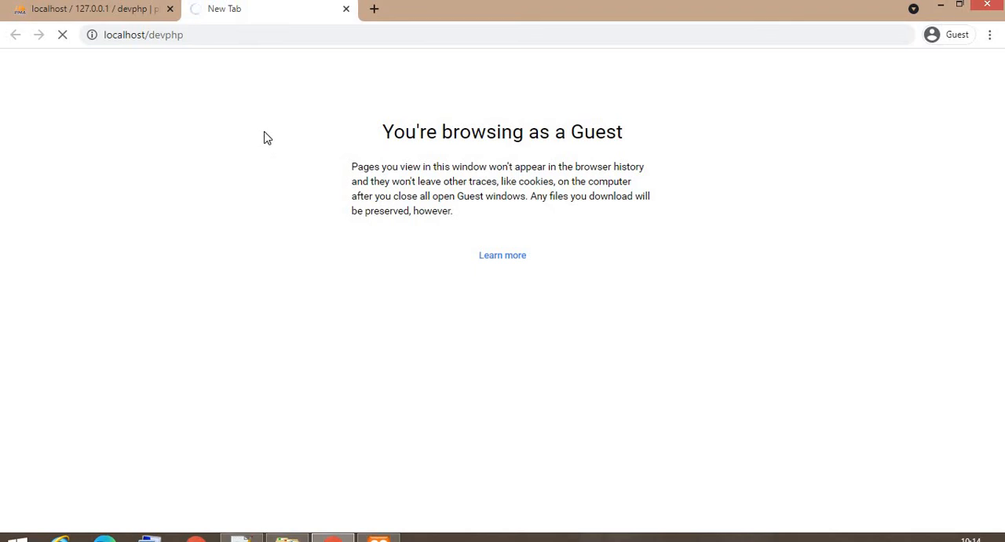
{"action": "mouse_move", "coordinate": [248, 127]}
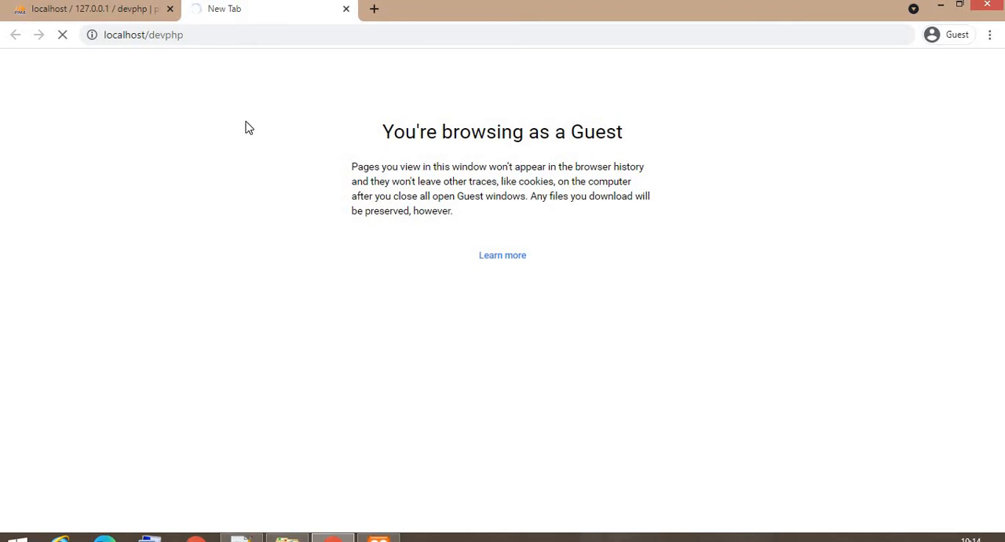
{"action": "mouse_move", "coordinate": [248, 124]}
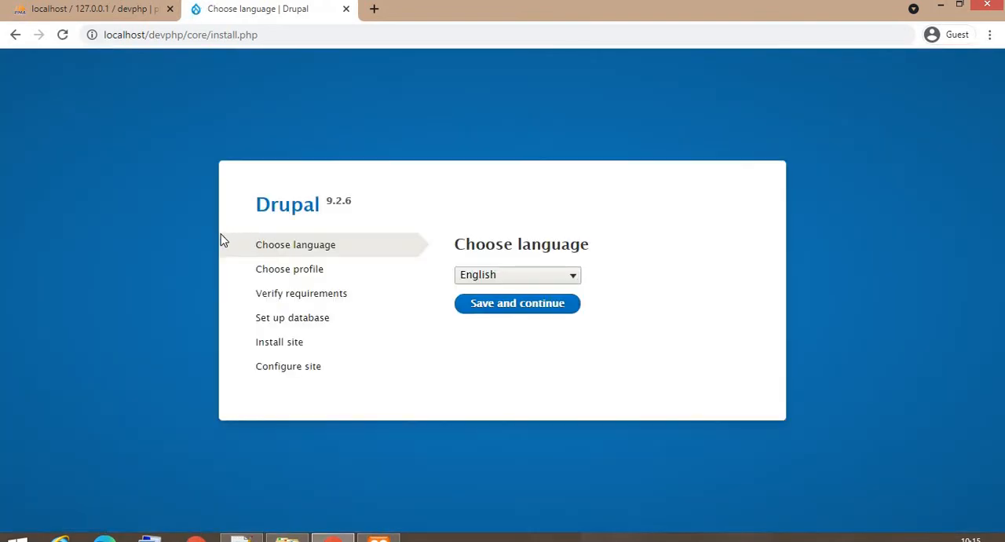
{"action": "mouse_move", "coordinate": [171, 236]}
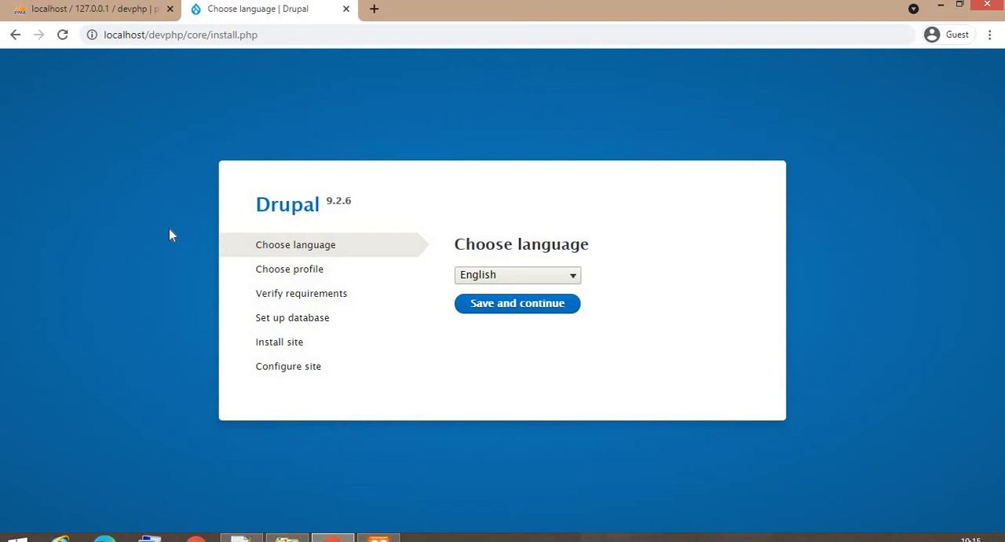
{"action": "mouse_move", "coordinate": [537, 270]}
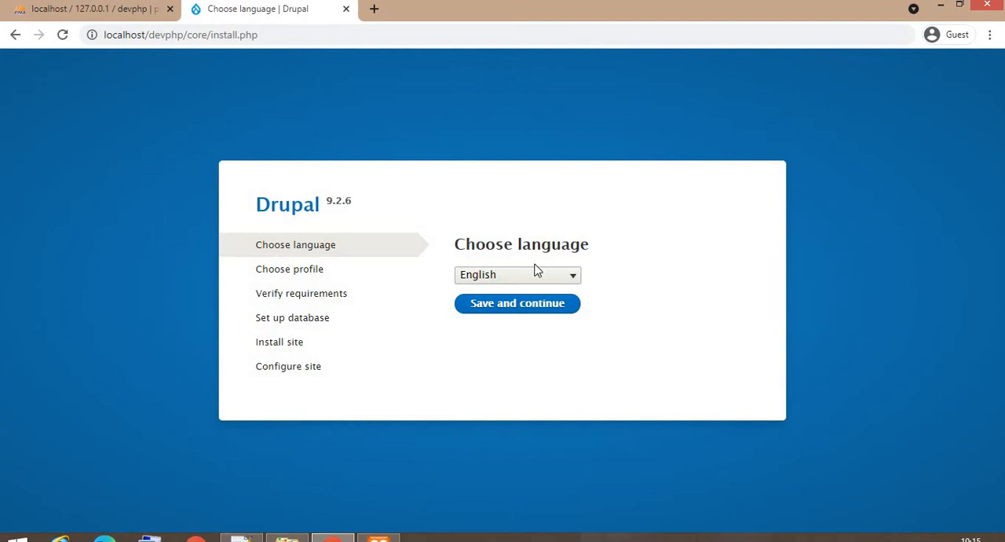
{"action": "mouse_move", "coordinate": [578, 227]}
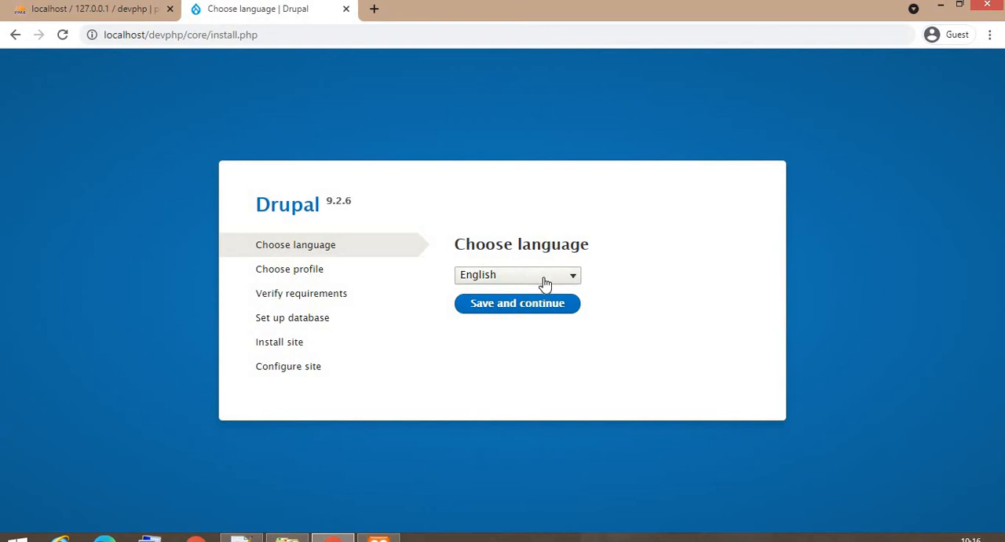
- Keep English as the installer language and continue to the next step
{"action": "left_click", "coordinate": [516, 273]}
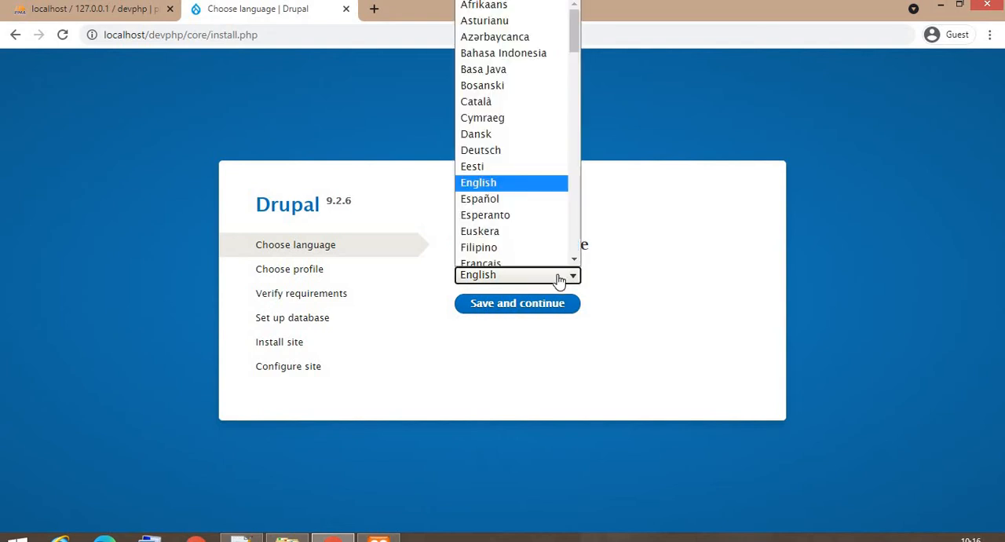
{"action": "scroll", "scroll_direction": "down", "scroll_amount": 3}
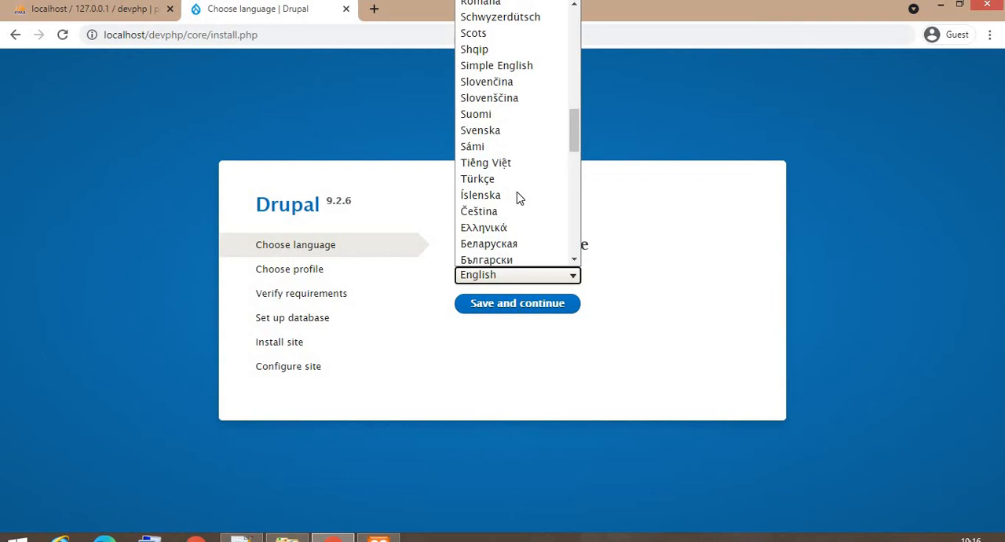
{"action": "mouse_move", "coordinate": [478, 202]}
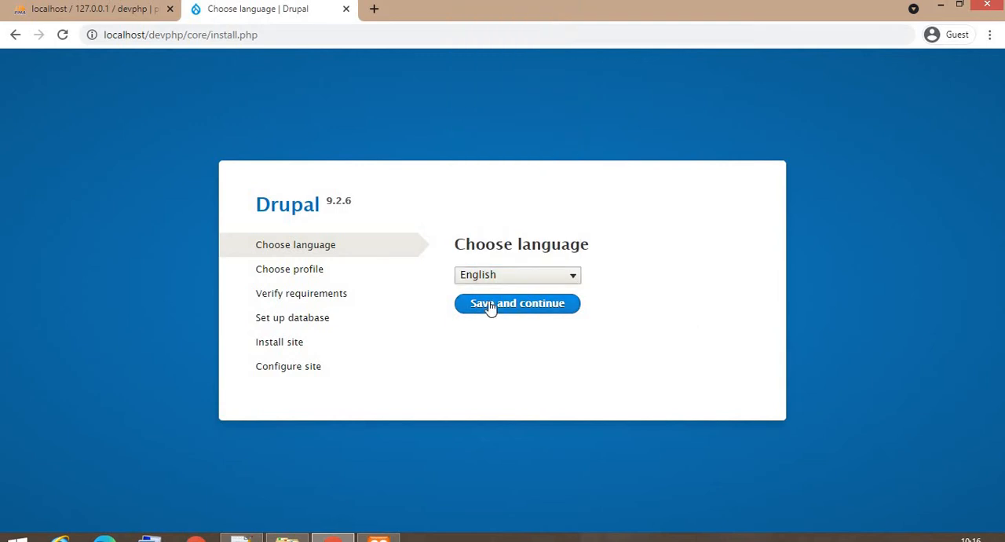
{"action": "left_click", "coordinate": [518, 303]}
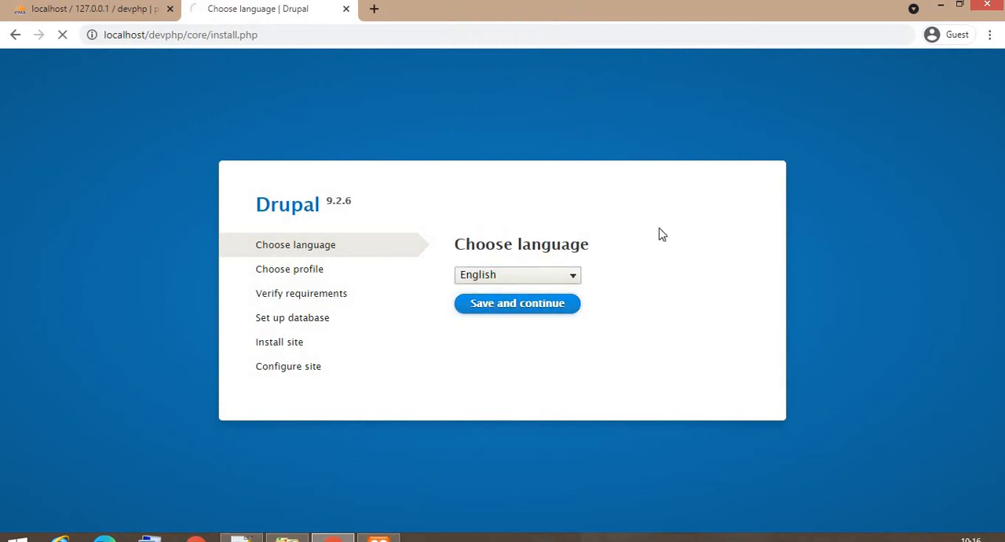
{"action": "left_click", "coordinate": [517, 303]}
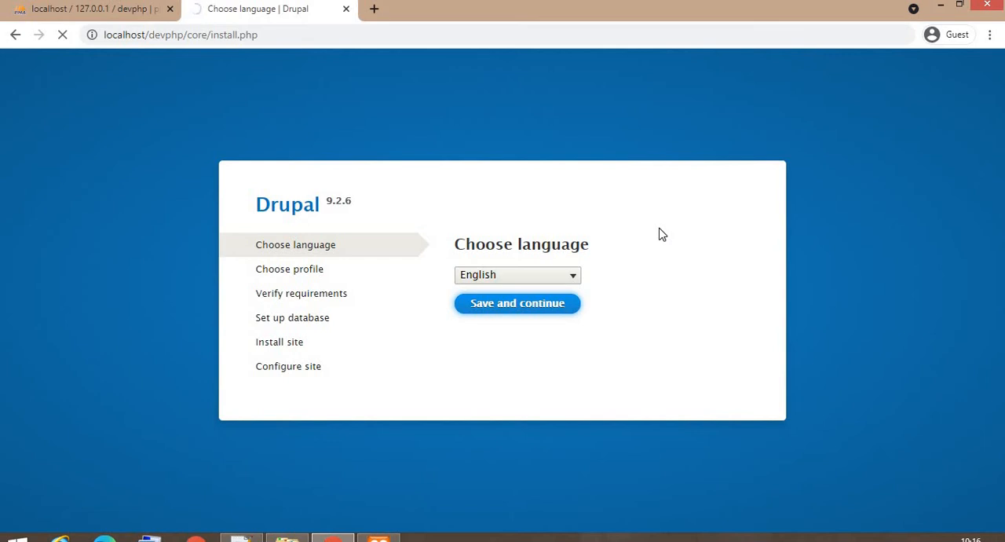
- Keep the Standard installation profile and continue to the requirements review
{"action": "left_click", "coordinate": [516, 303]}
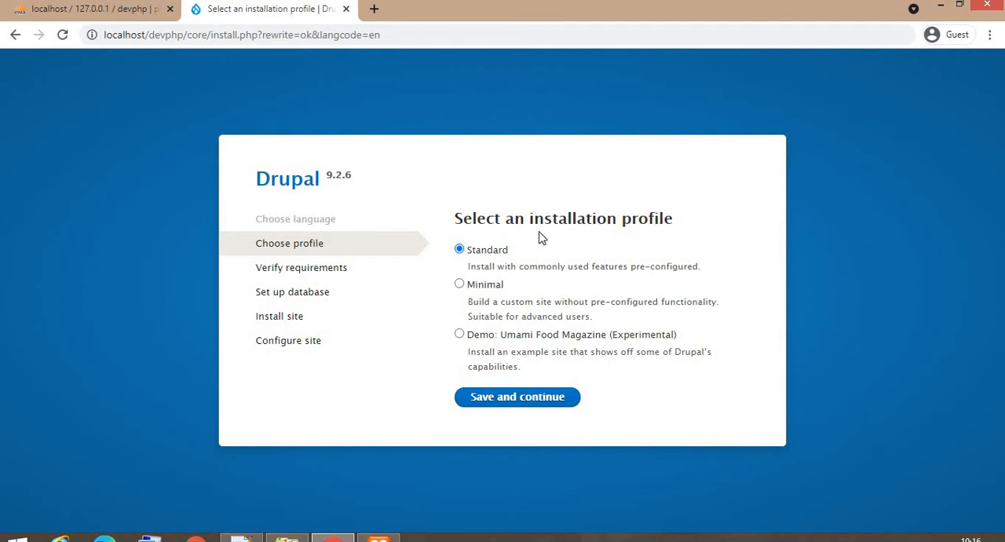
{"action": "mouse_move", "coordinate": [672, 228]}
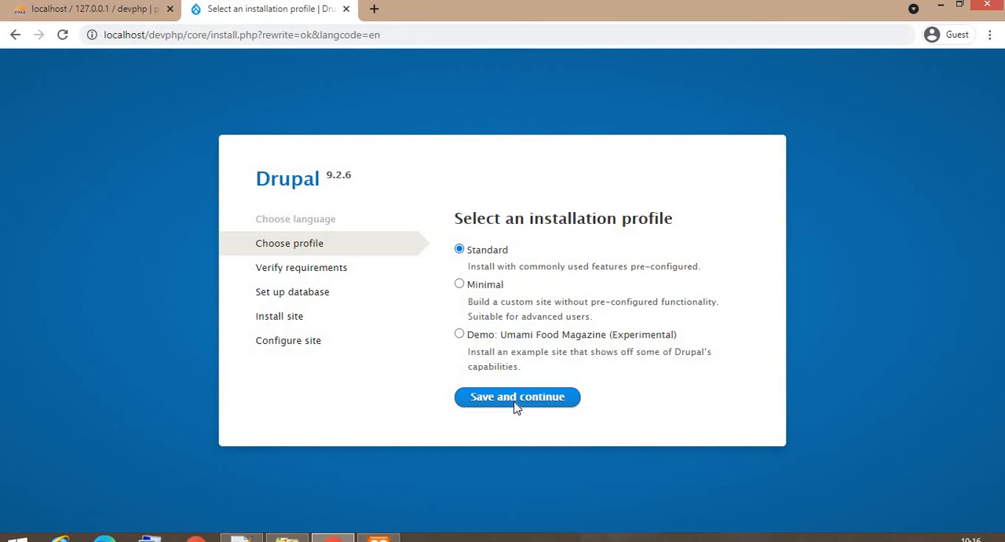
{"action": "left_click", "coordinate": [517, 396]}
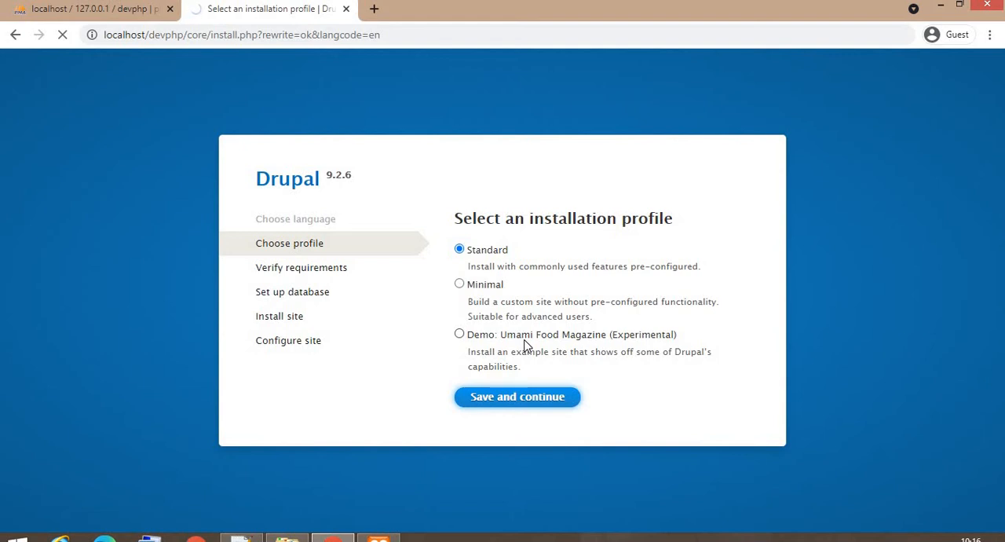
{"action": "left_click", "coordinate": [516, 396]}
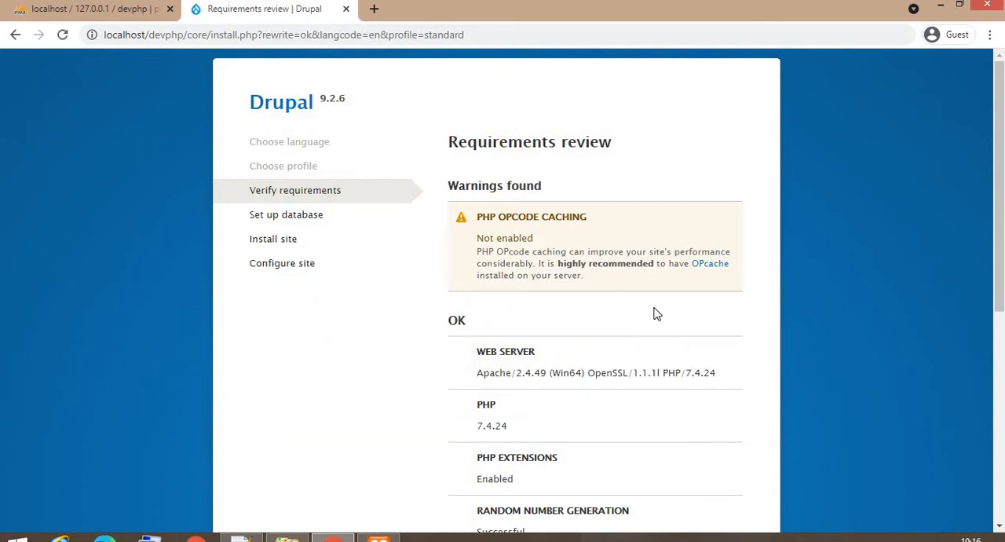
{"action": "mouse_move", "coordinate": [564, 279]}
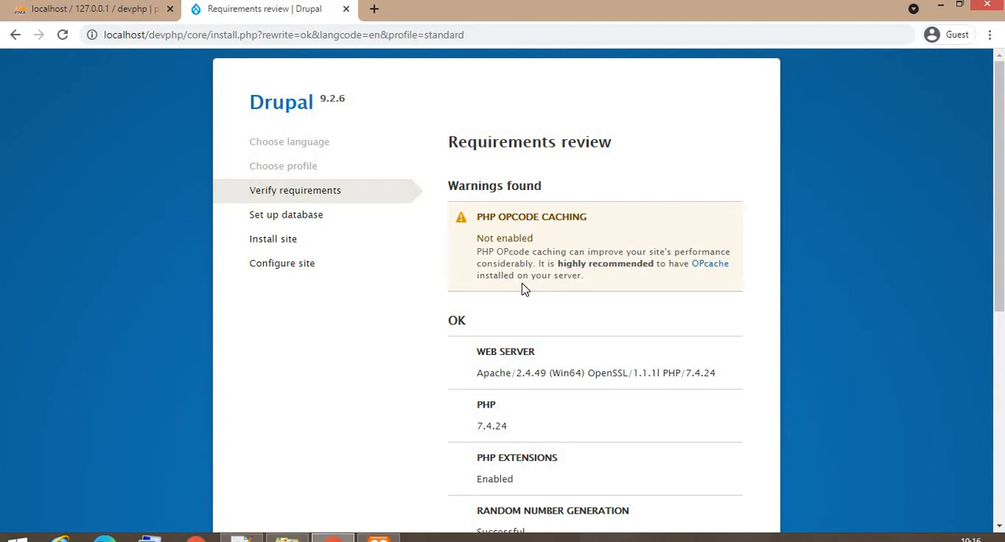
{"action": "mouse_move", "coordinate": [598, 292]}
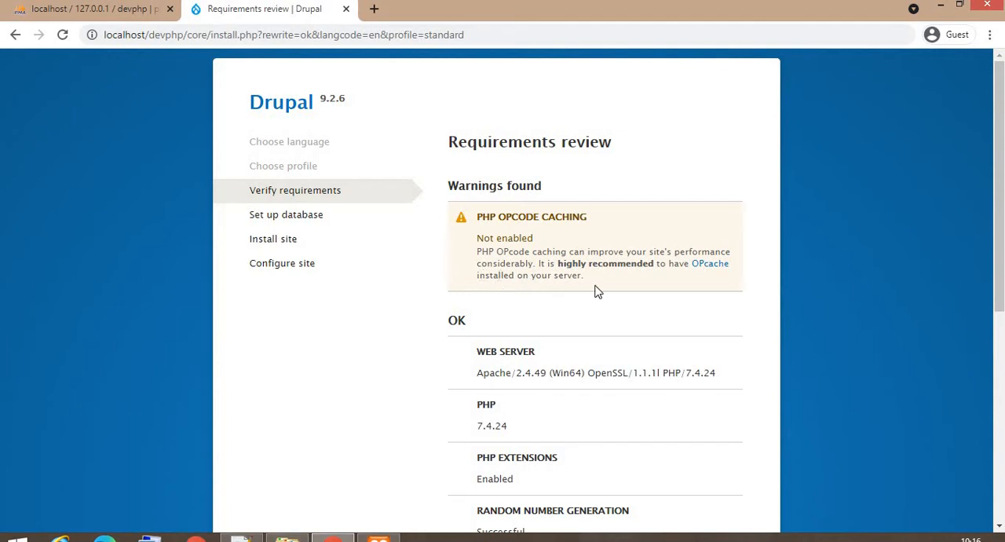
{"action": "mouse_move", "coordinate": [562, 284]}
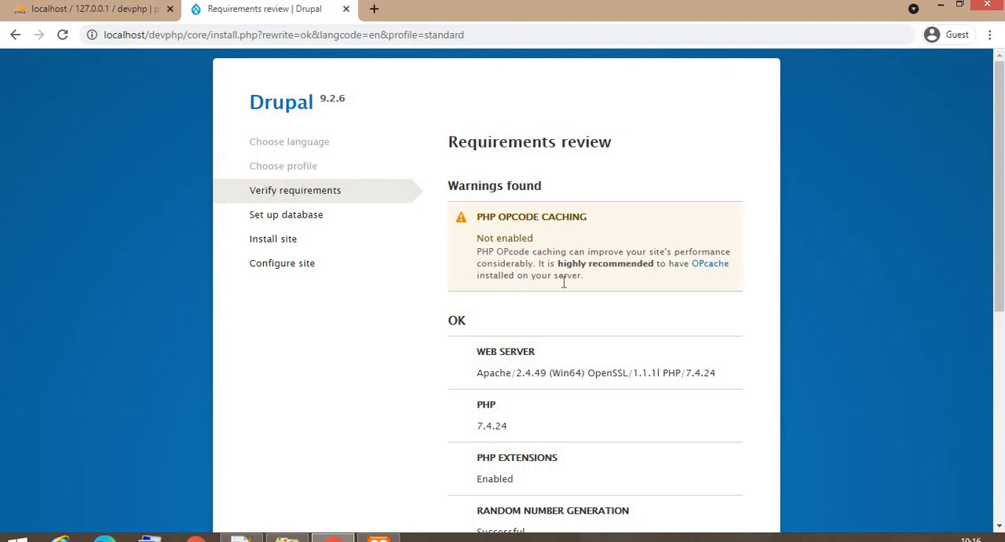
{"action": "mouse_move", "coordinate": [687, 303]}
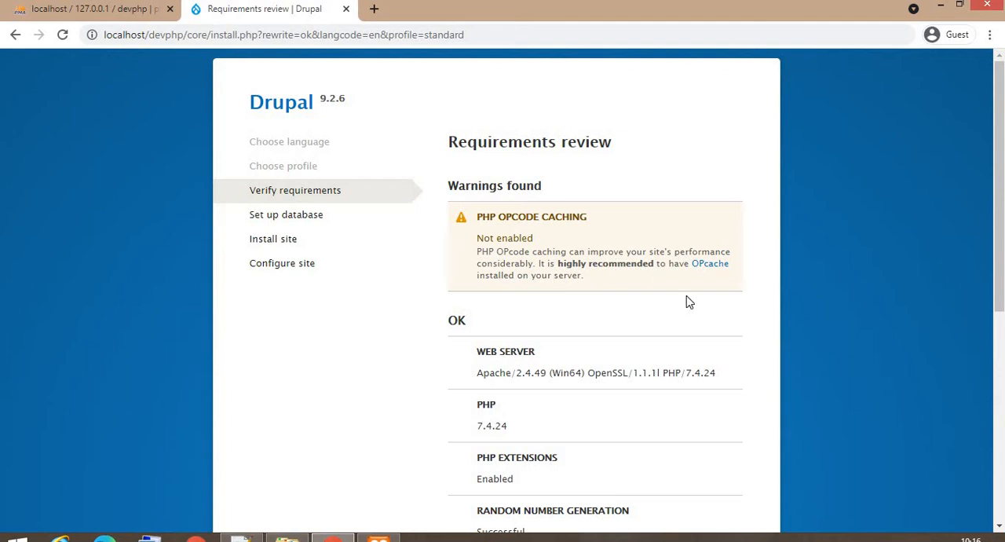
- Continue the installation anyway despite the PHP OPcode caching warning
{"action": "scroll", "scroll_direction": "down", "scroll_amount": 3}
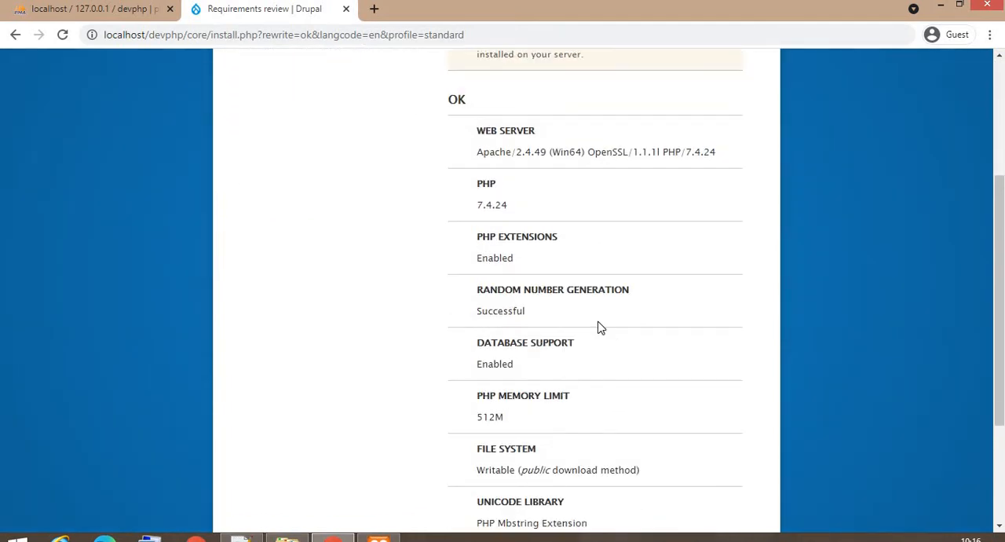
{"action": "scroll", "scroll_direction": "down", "scroll_amount": 3}
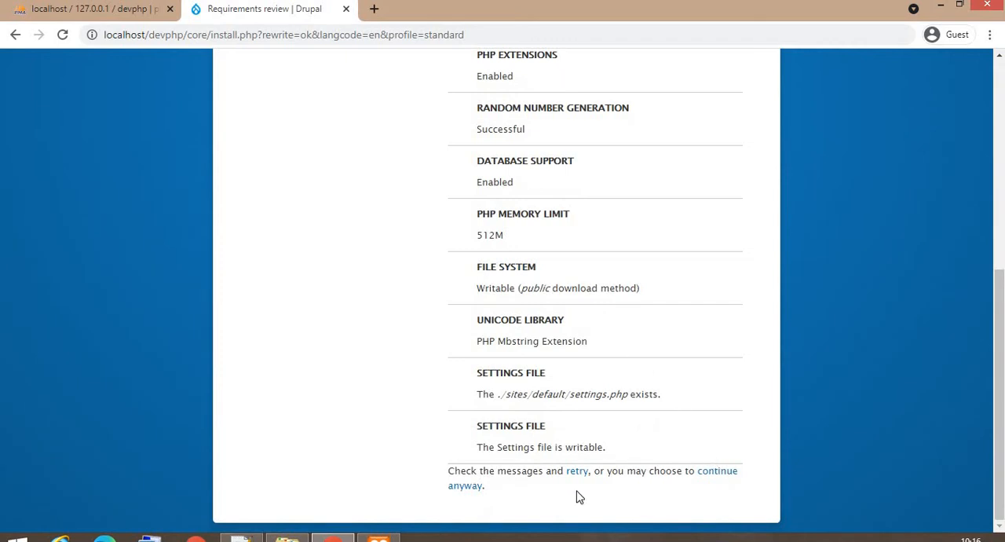
{"action": "mouse_move", "coordinate": [706, 479]}
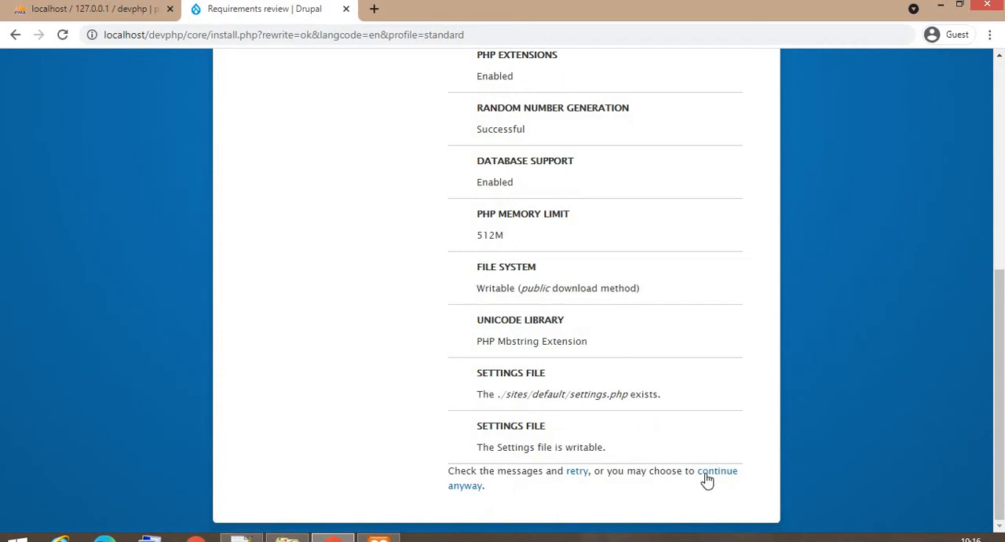
{"action": "left_click", "coordinate": [716, 471]}
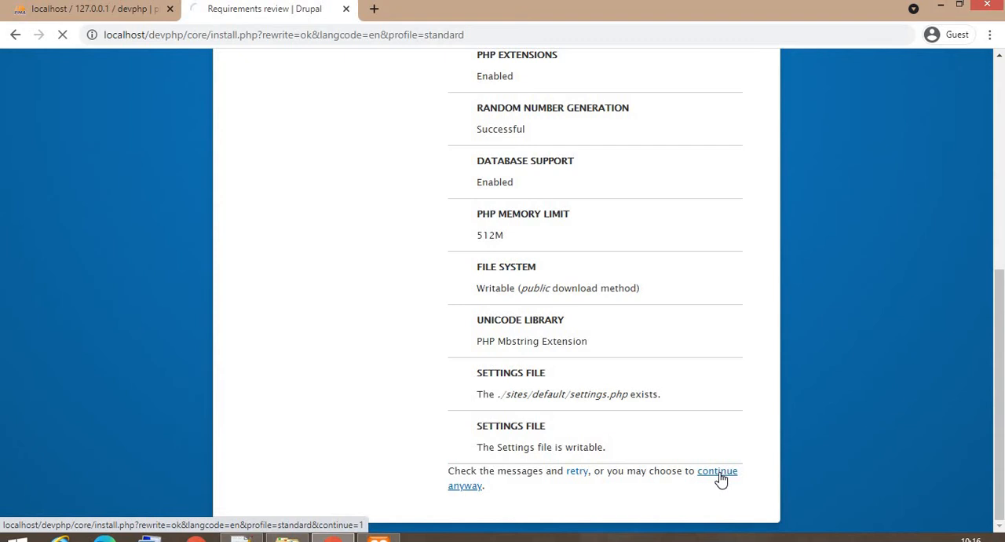
{"action": "left_click", "coordinate": [716, 471]}
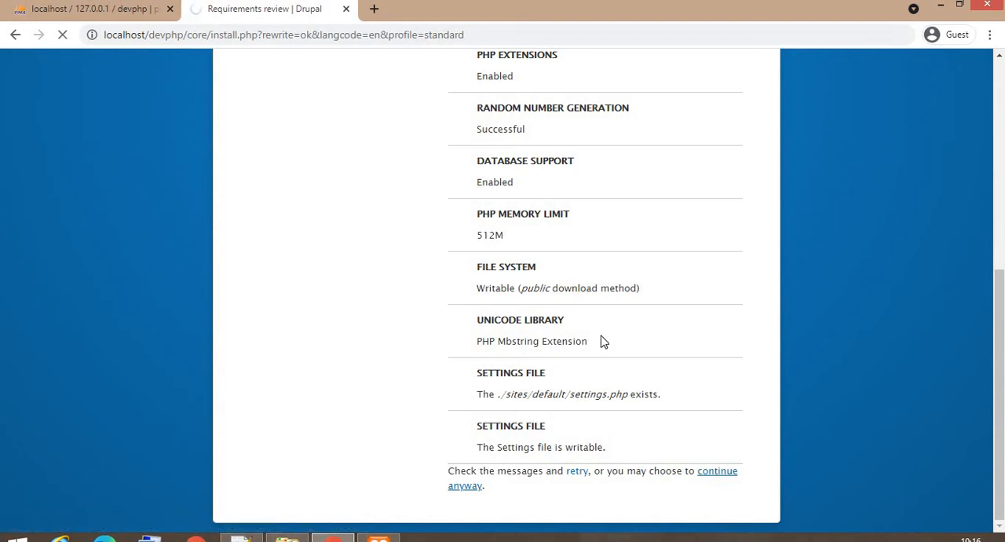
{"action": "mouse_move", "coordinate": [601, 337]}
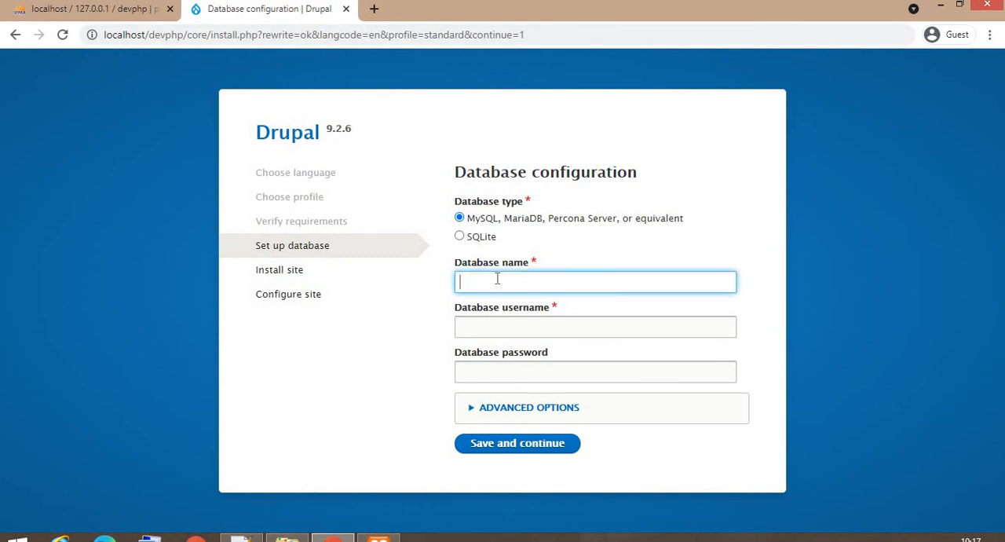
- Submit database devphp with username root, checking host and port in Advanced Options
{"action": "left_click", "coordinate": [86, 9]}
{"action": "type", "text": "devphp"}
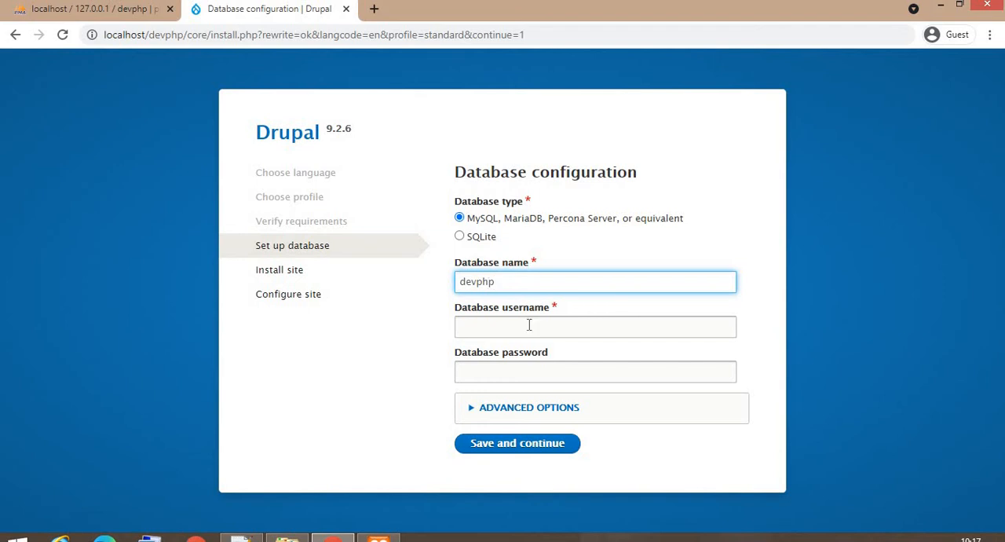
{"action": "type", "text": "root"}
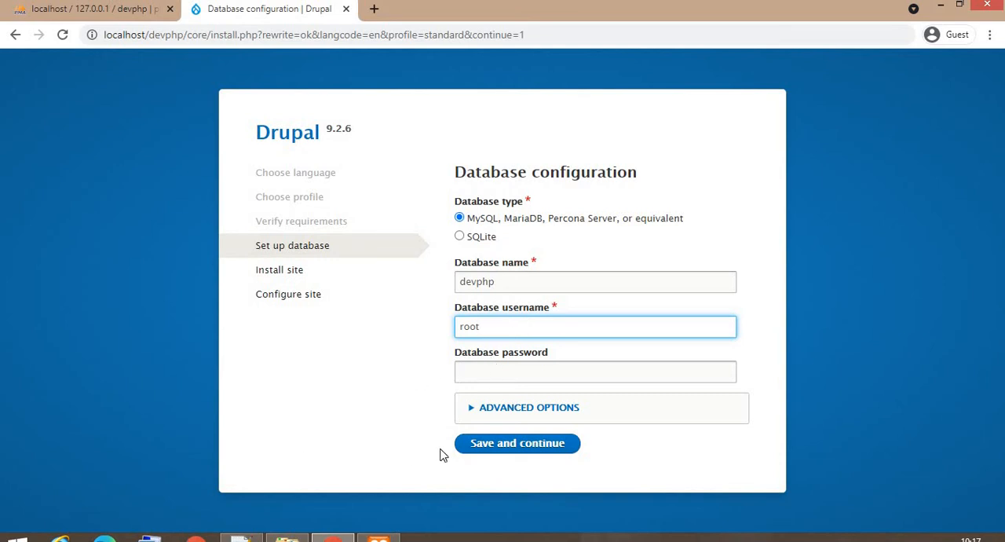
{"action": "left_click", "coordinate": [527, 406]}
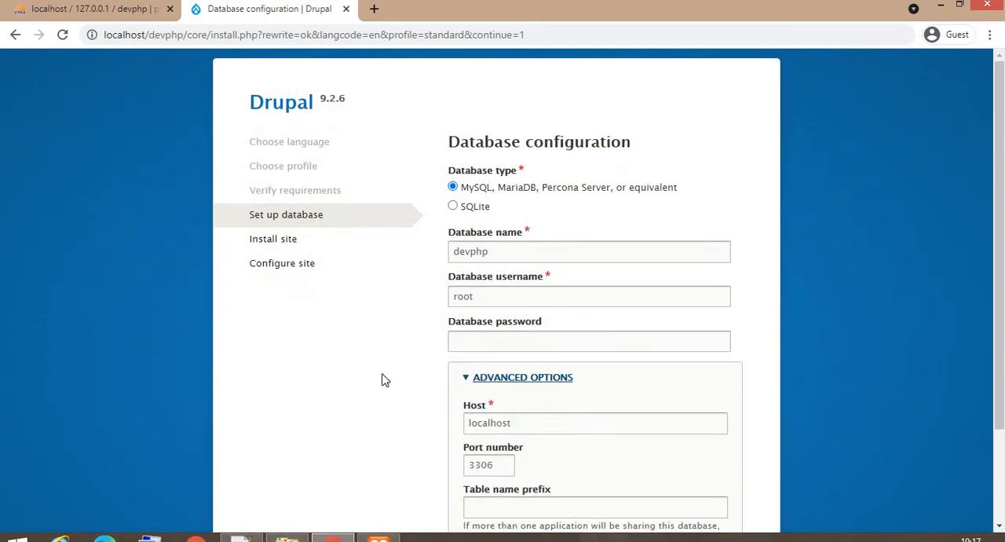
{"action": "scroll", "scroll_direction": "down", "scroll_amount": 3}
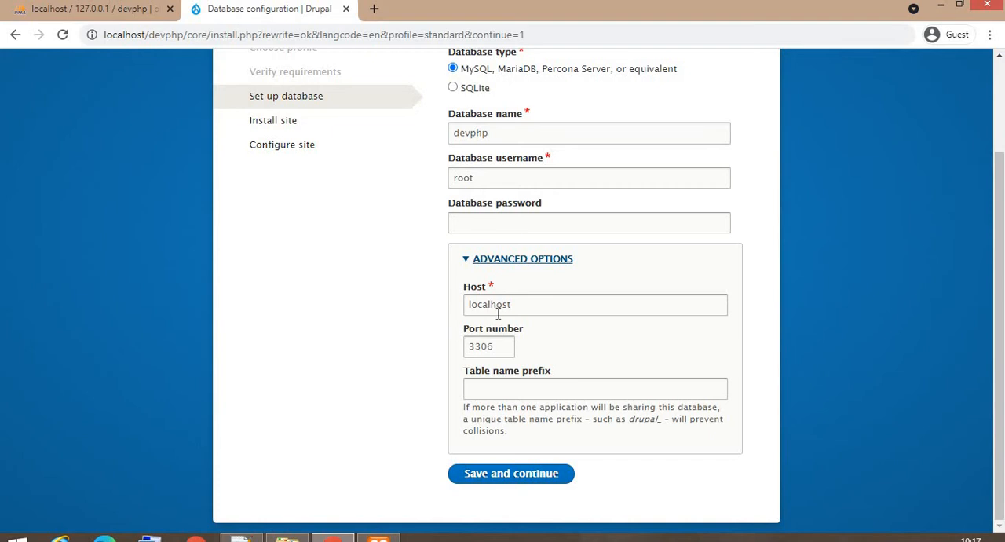
{"action": "left_click", "coordinate": [593, 304]}
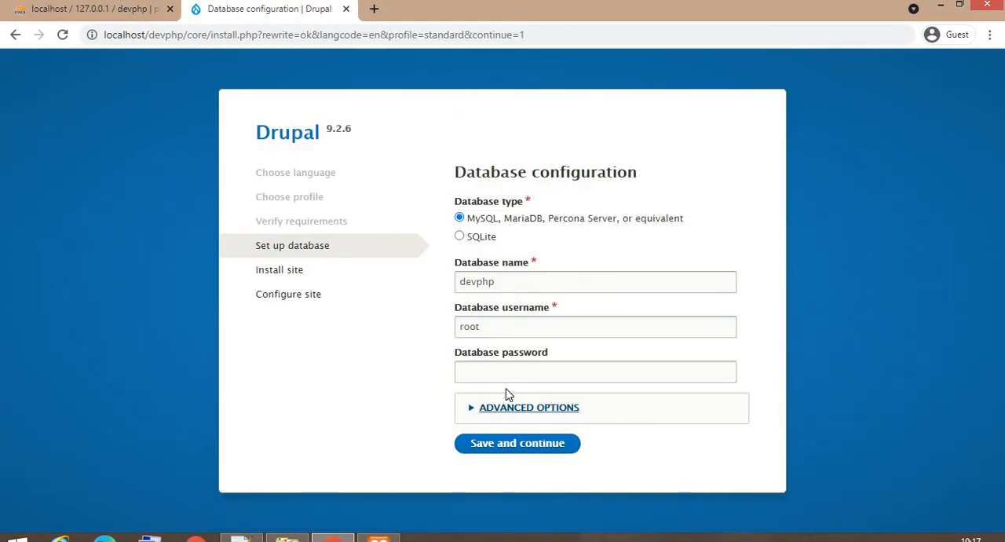
{"action": "left_click", "coordinate": [516, 442]}
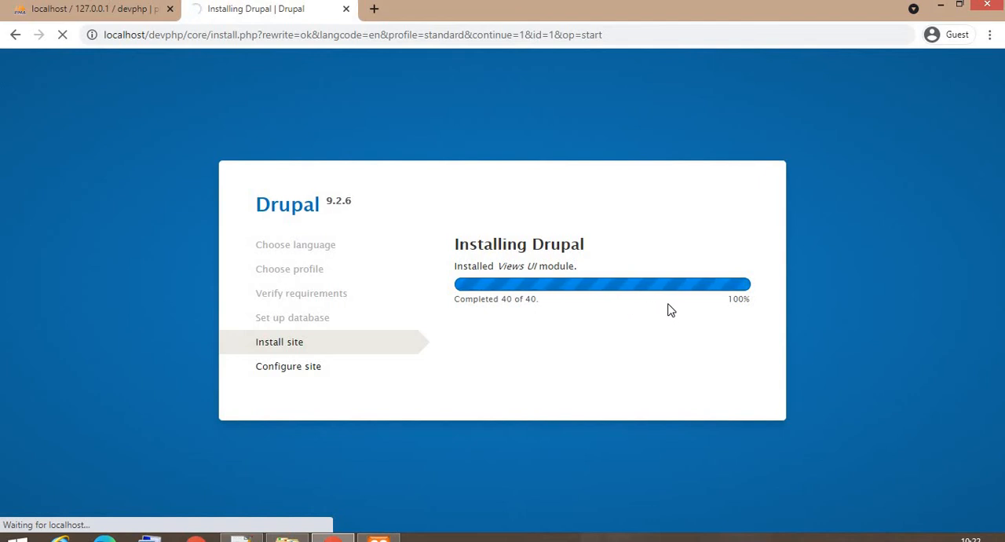
{"action": "mouse_move", "coordinate": [696, 307]}
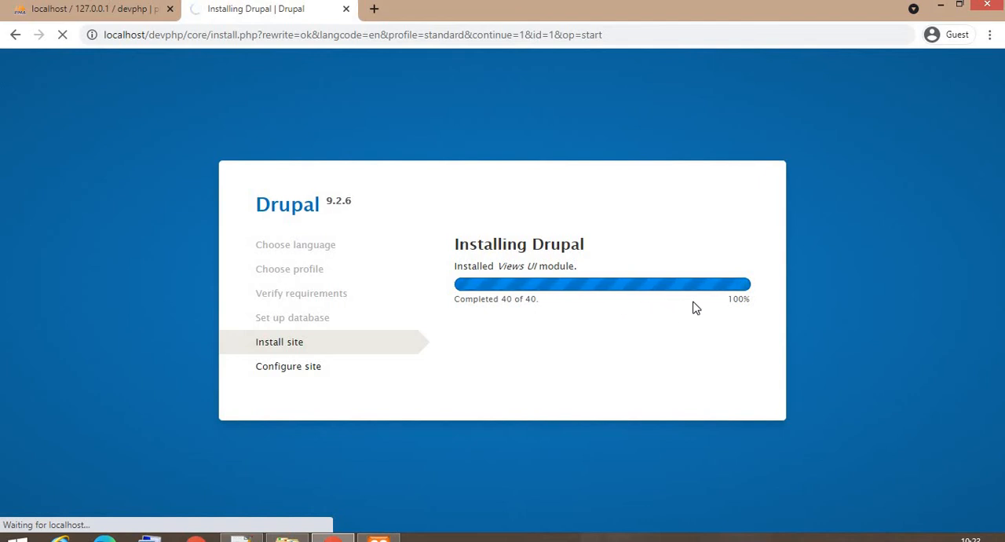
{"action": "mouse_move", "coordinate": [257, 380]}
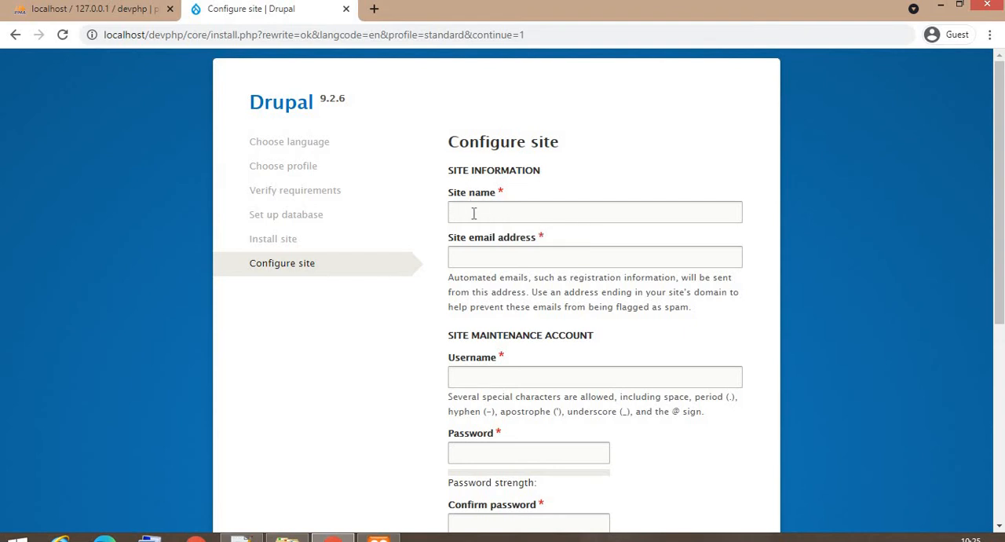
- Enter site name DevPhp, the site email, and maintenance account admin with its password
{"action": "type", "text": "Dev"}
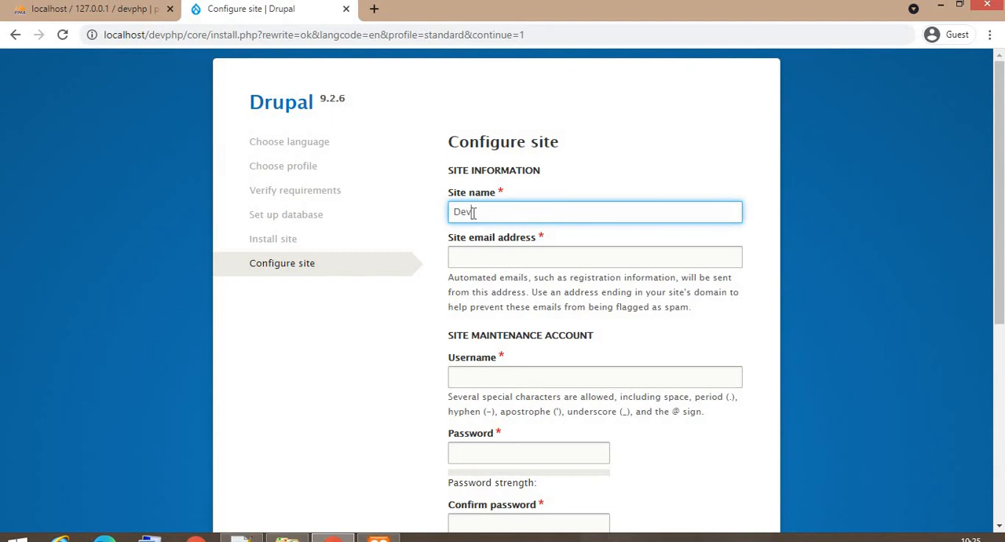
{"action": "type", "text": "Php"}
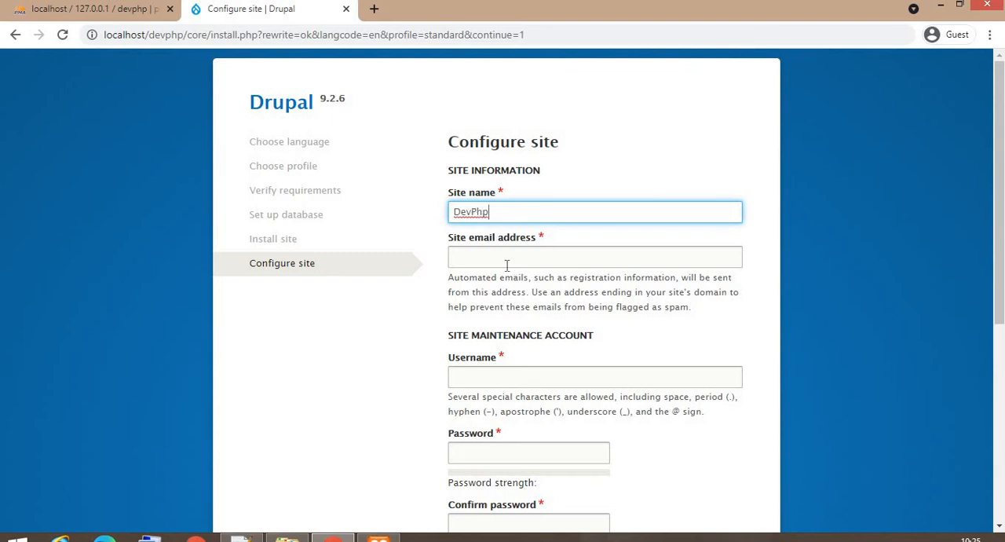
{"action": "left_click", "coordinate": [593, 256]}
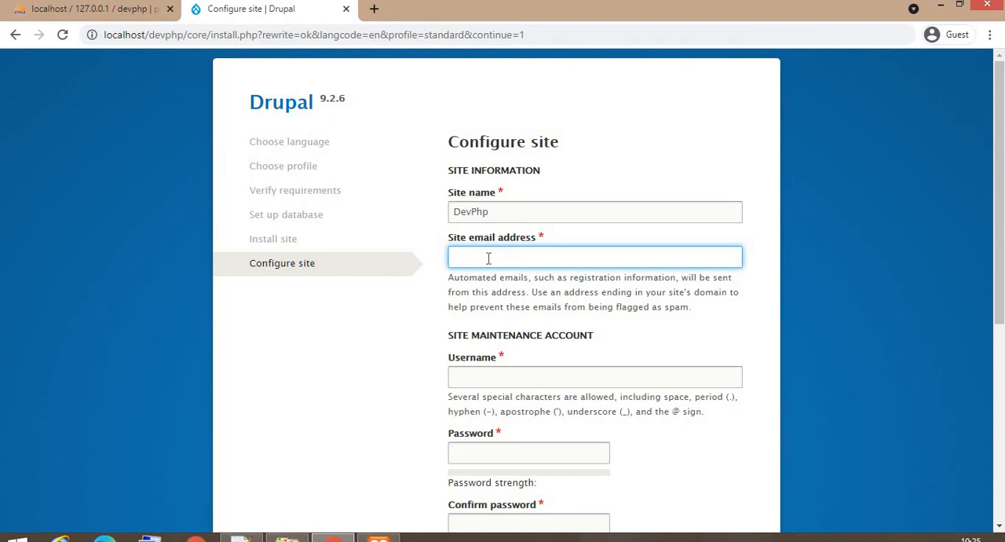
{"action": "type", "text": "examo"}
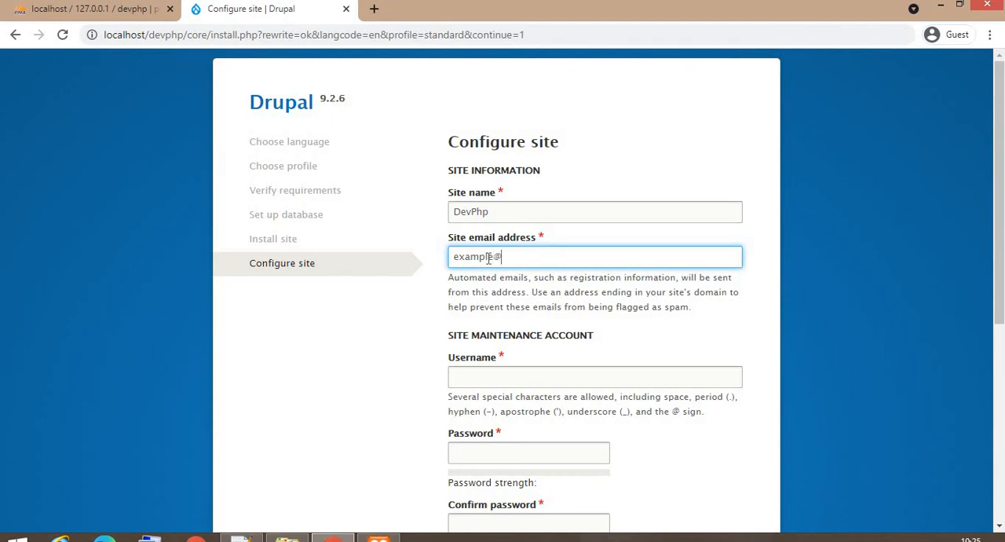
{"action": "type", "text": "example.com"}
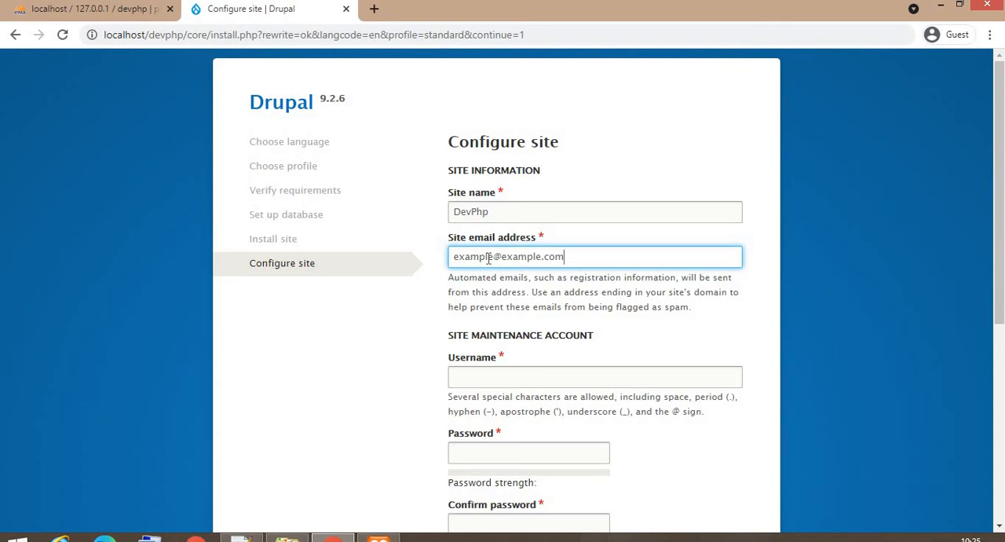
{"action": "scroll", "scroll_direction": "down", "scroll_amount": 3}
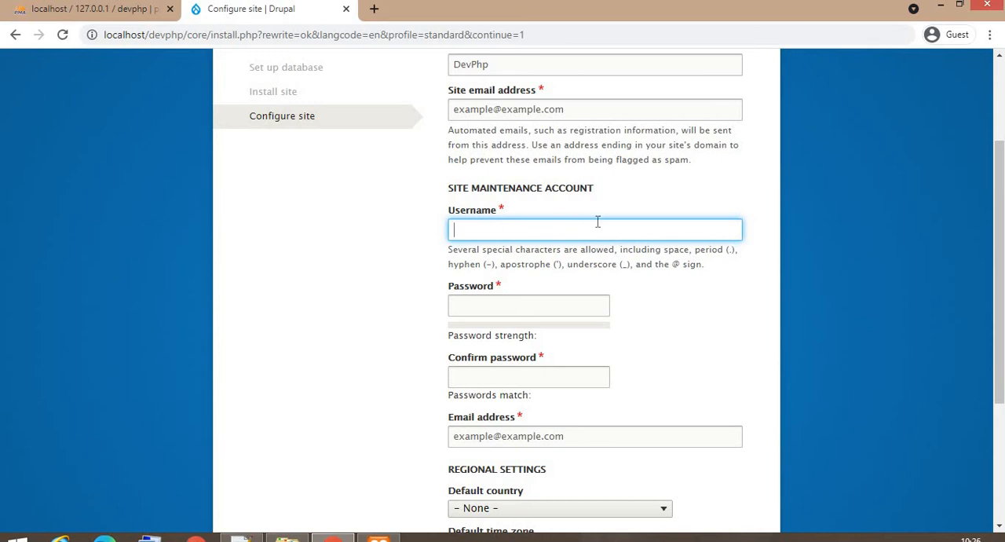
{"action": "type", "text": "admin"}
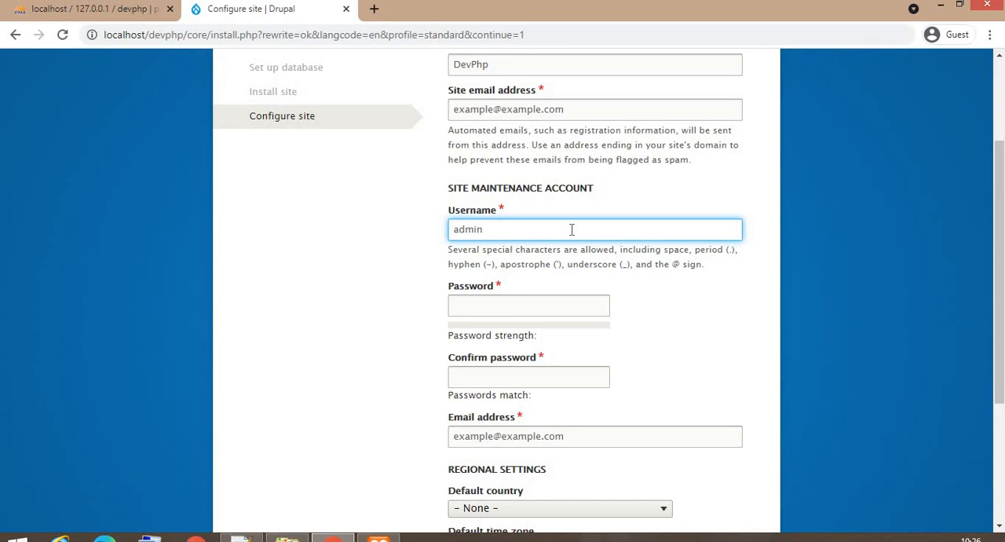
{"action": "left_click", "coordinate": [527, 304]}
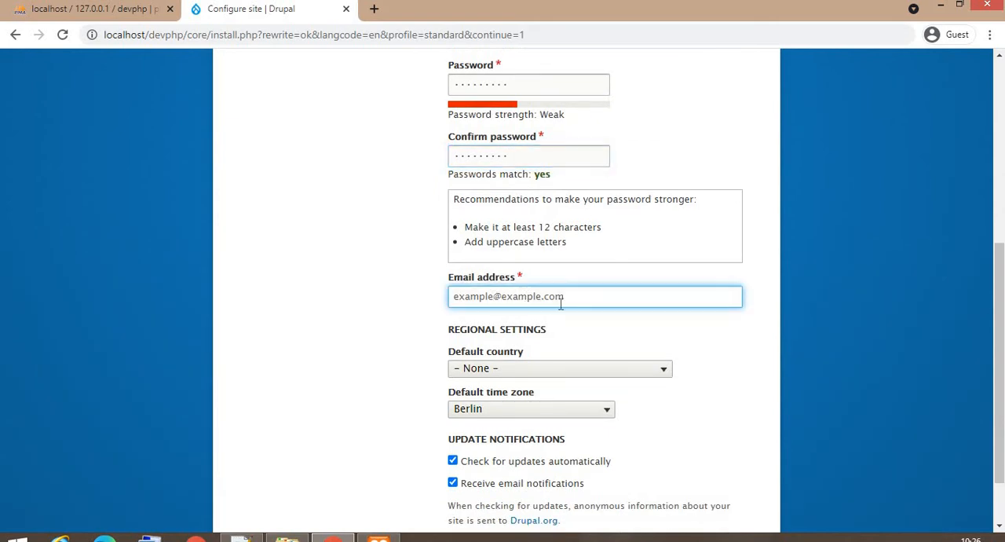
- Set default country India and time zone Kolkata, then submit the site configuration
{"action": "scroll", "scroll_direction": "down", "scroll_amount": 3}
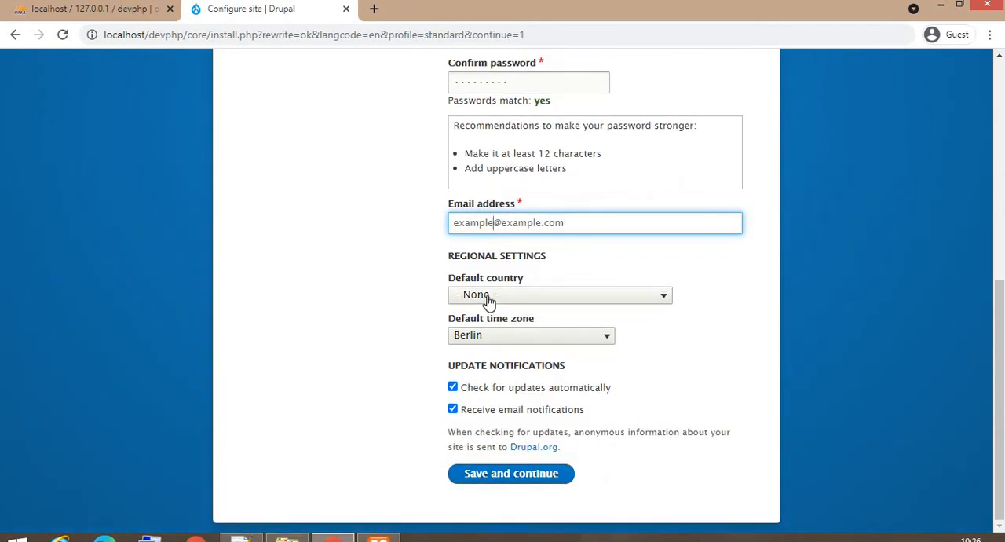
{"action": "left_click", "coordinate": [559, 295]}
{"action": "type", "text": "India"}
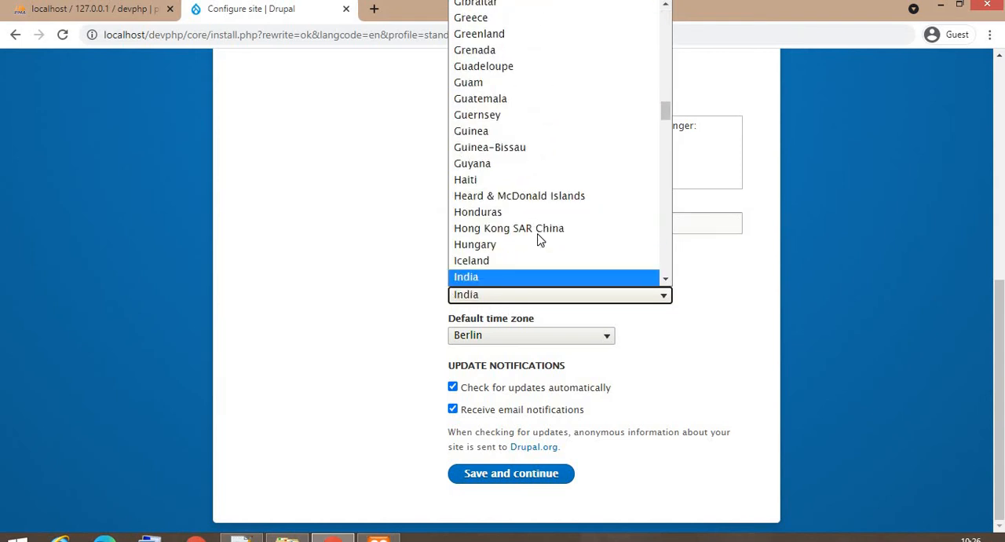
{"action": "left_click", "coordinate": [465, 277]}
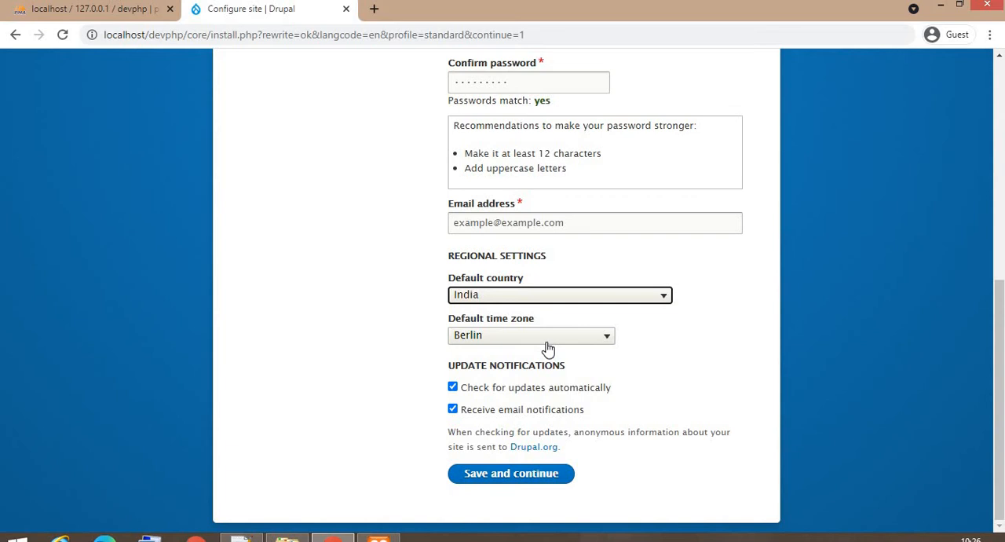
{"action": "left_click", "coordinate": [531, 335]}
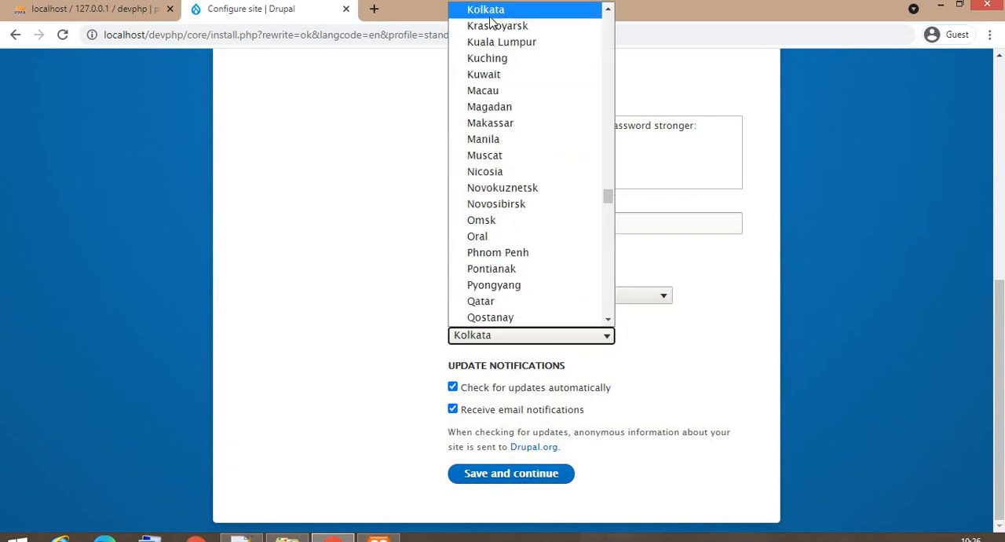
{"action": "left_click", "coordinate": [483, 10]}
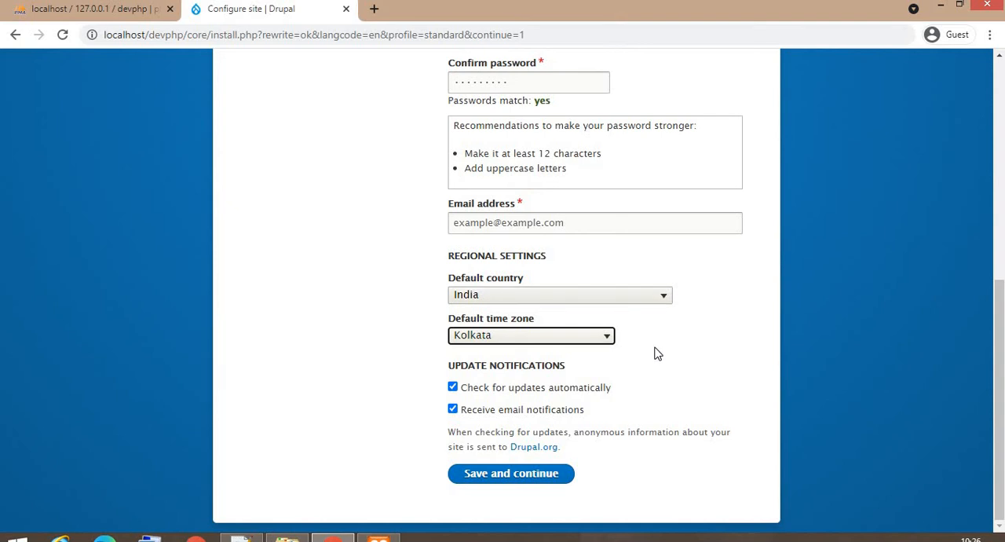
{"action": "mouse_move", "coordinate": [501, 393]}
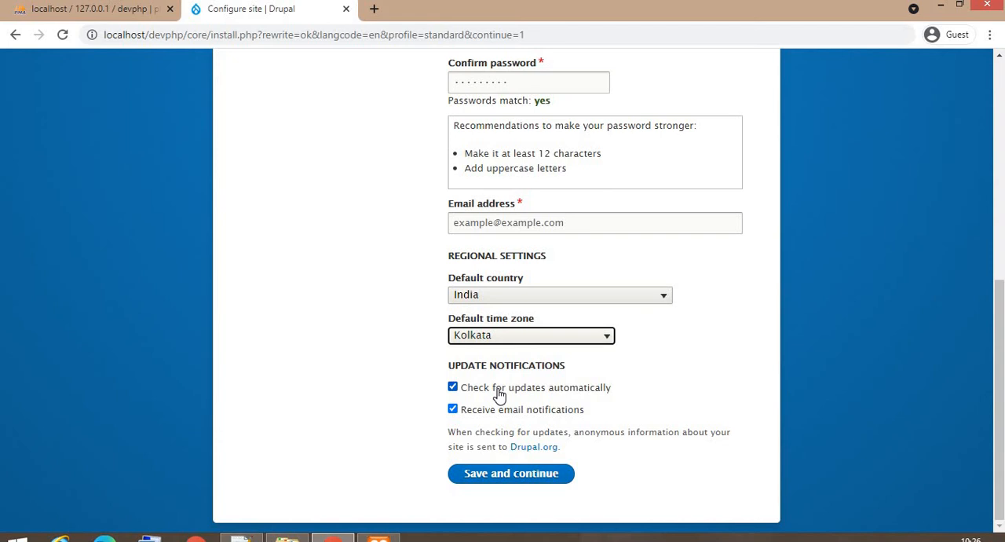
{"action": "mouse_move", "coordinate": [565, 424]}
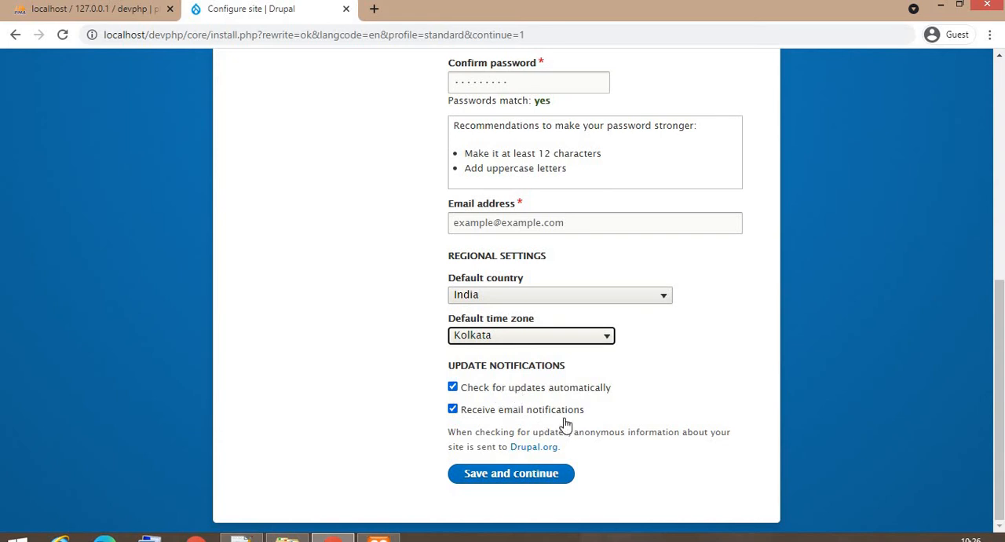
{"action": "mouse_move", "coordinate": [512, 474]}
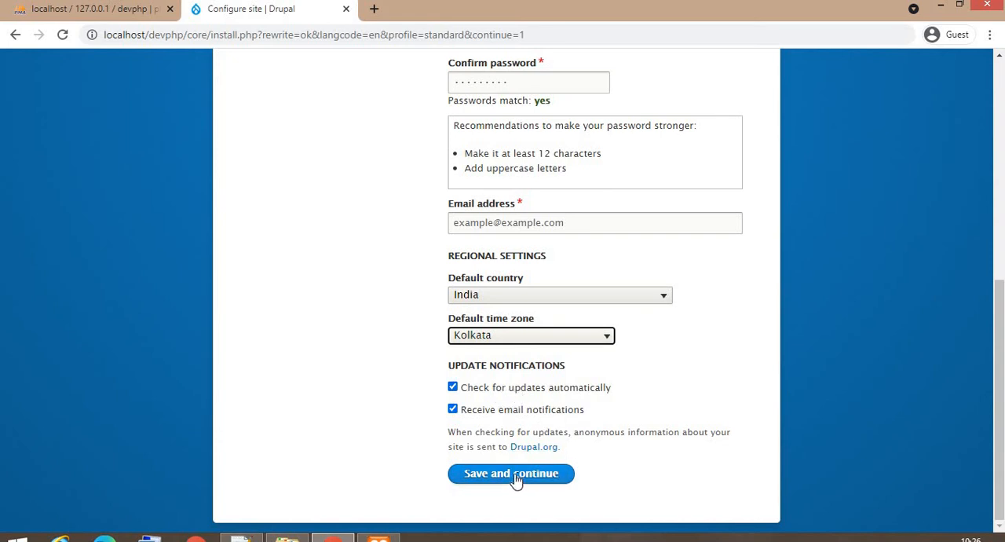
{"action": "left_click", "coordinate": [512, 473]}
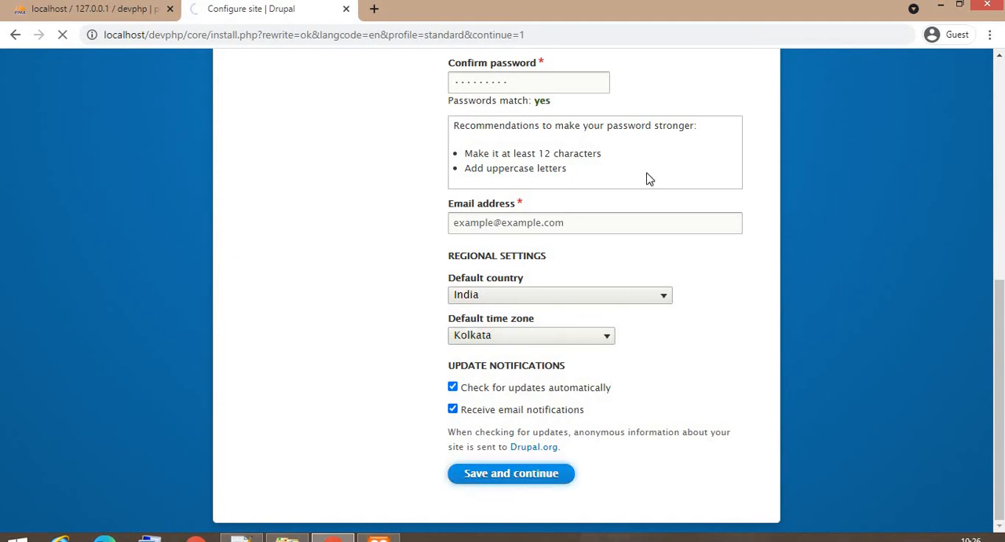
{"action": "mouse_move", "coordinate": [641, 183]}
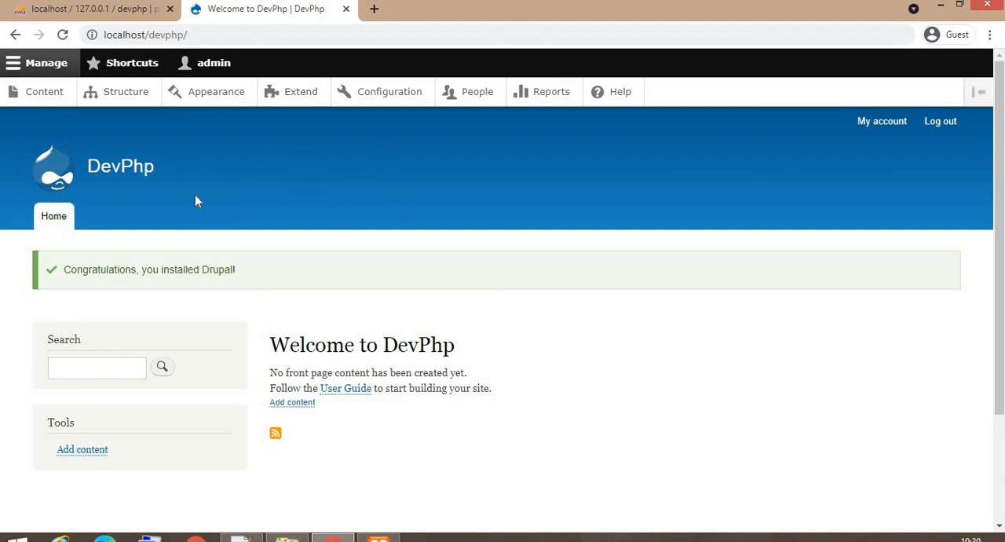
{"action": "mouse_move", "coordinate": [659, 184]}
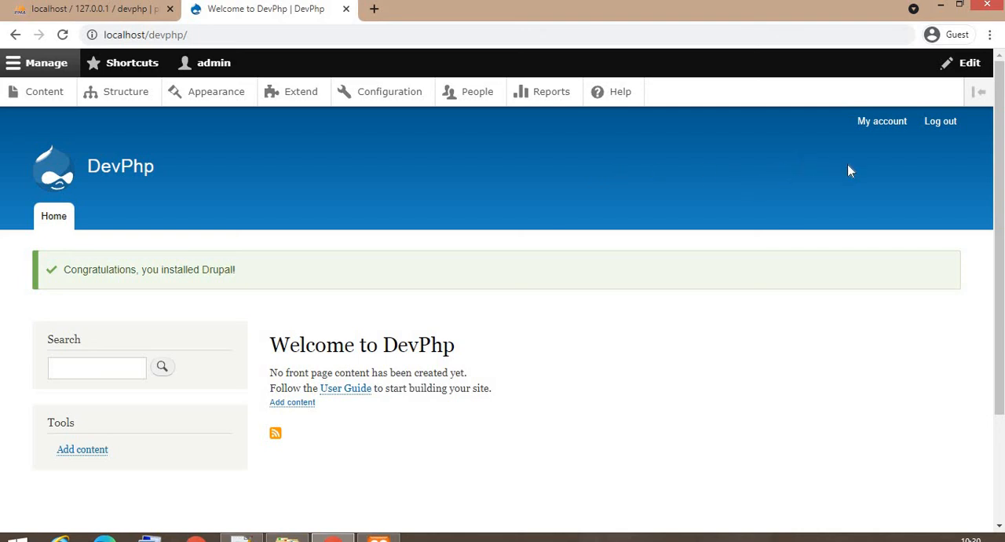
{"action": "mouse_move", "coordinate": [418, 185]}
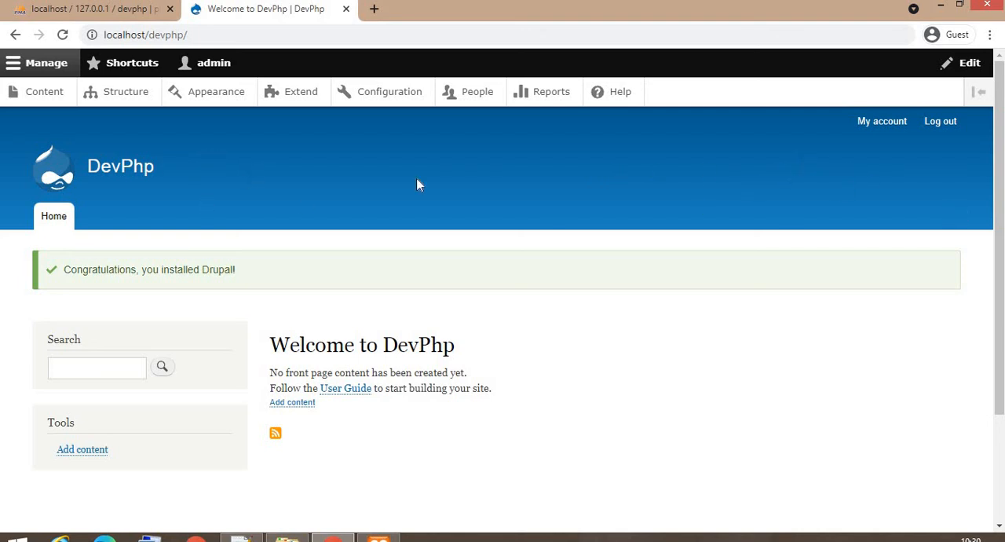
{"action": "mouse_move", "coordinate": [939, 121]}
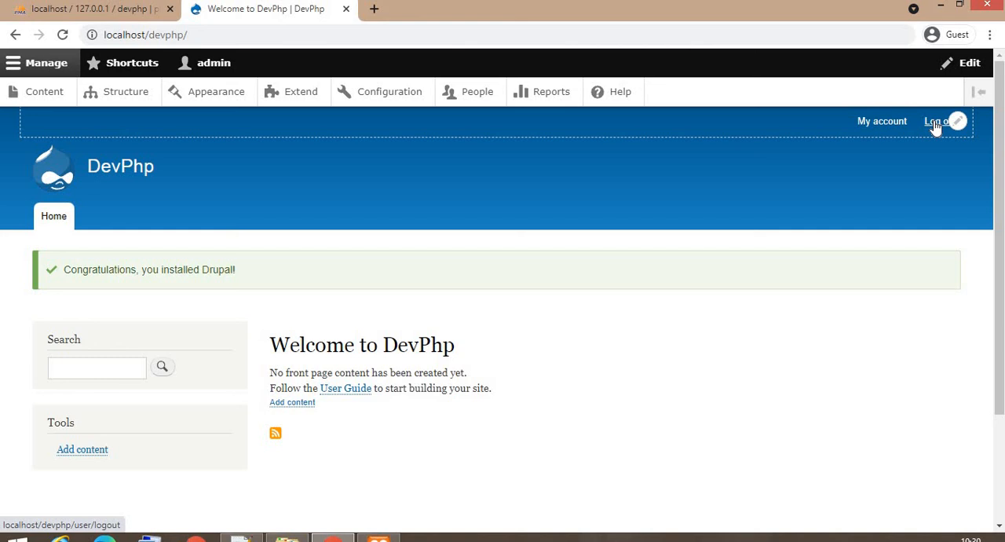
- Log the admin account out of the DevPhp site from the user menu
{"action": "left_click", "coordinate": [939, 121]}
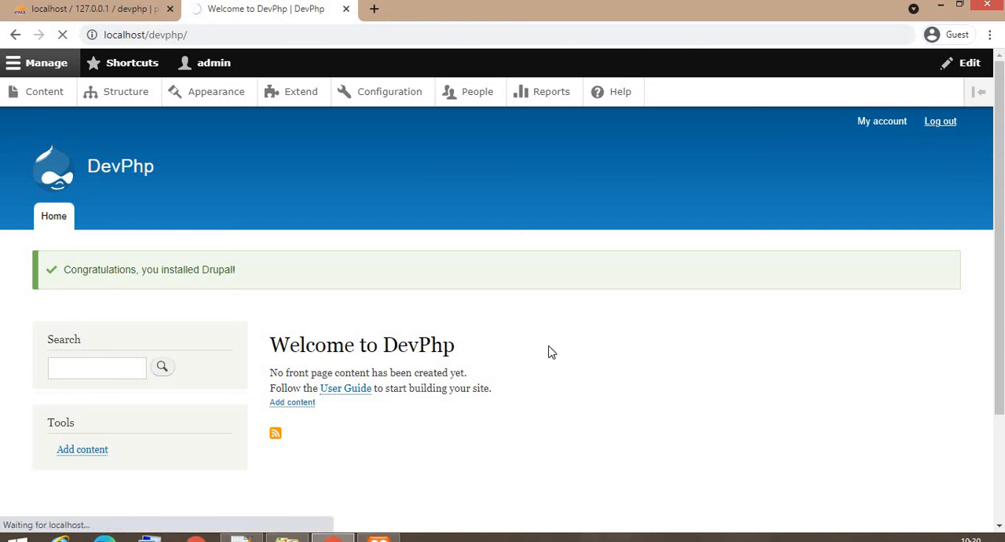
{"action": "mouse_move", "coordinate": [405, 260]}
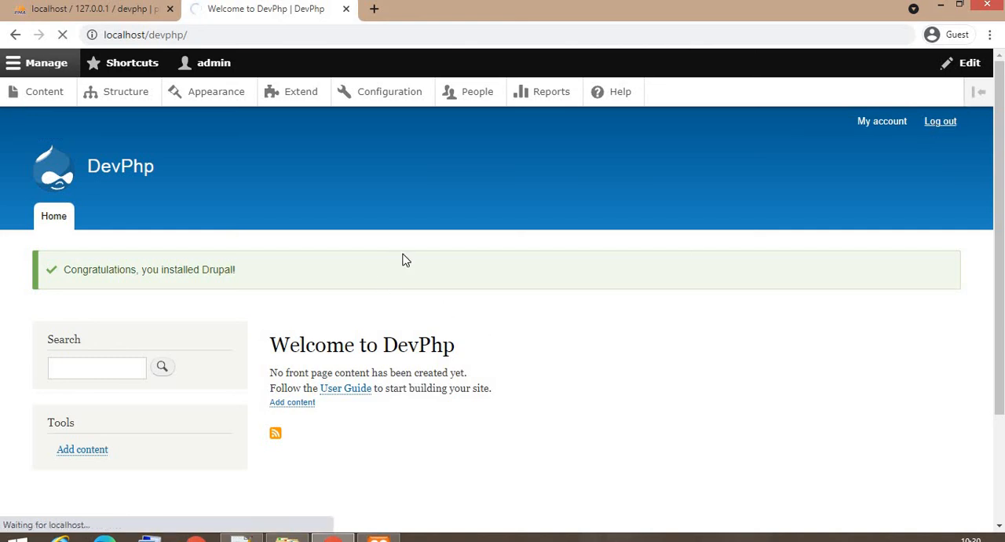
{"action": "mouse_move", "coordinate": [683, 292]}
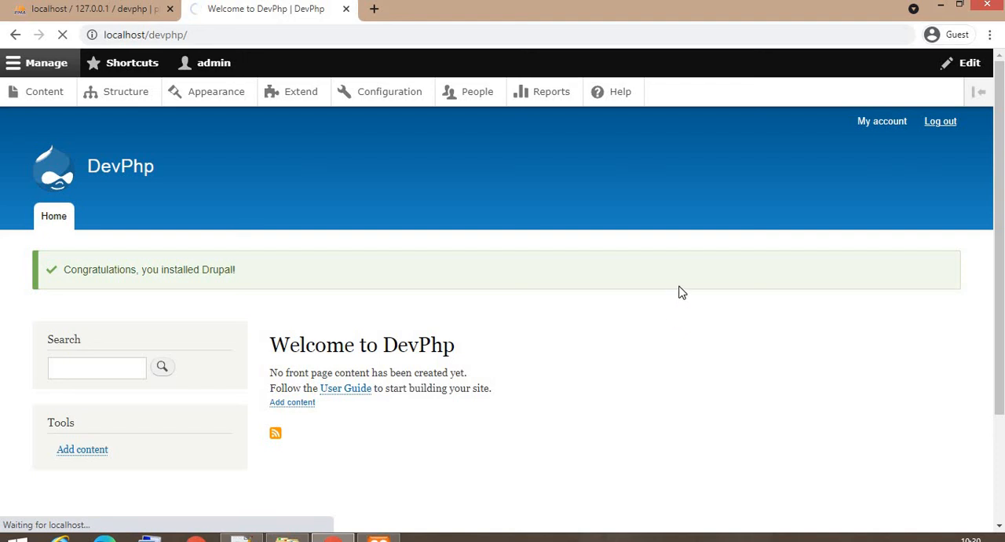
- Review the anonymous DevPhp home page and head to the Log in link
{"action": "left_click", "coordinate": [939, 121]}
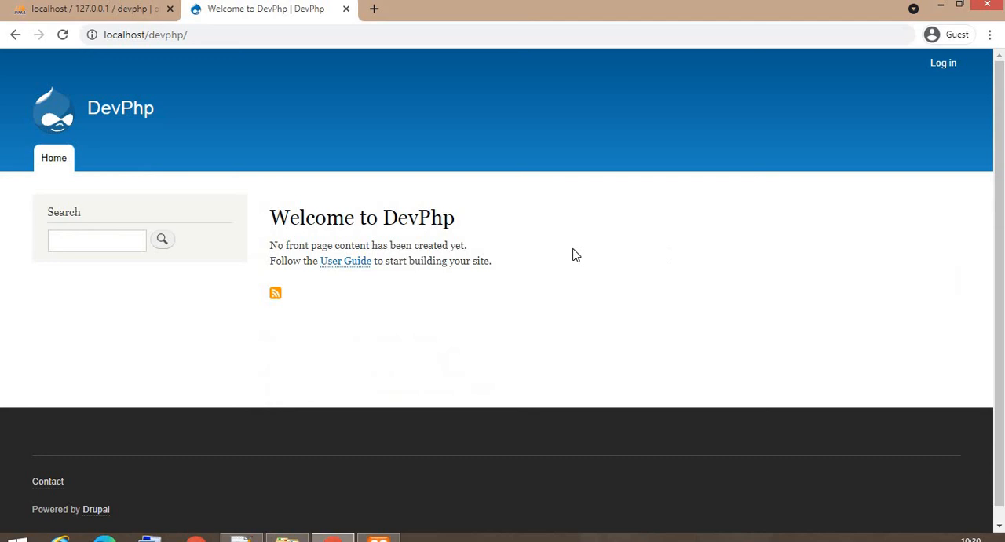
{"action": "mouse_move", "coordinate": [593, 238]}
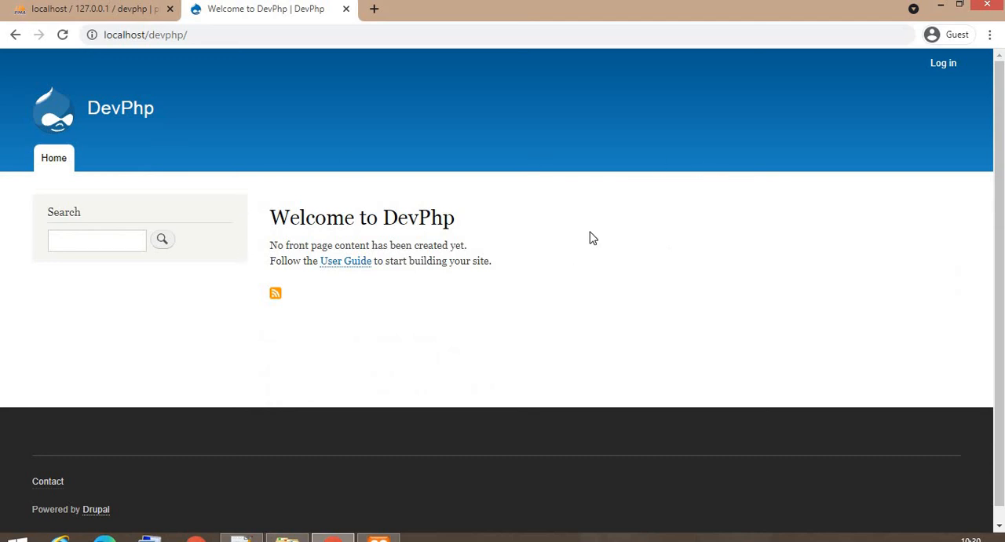
{"action": "mouse_move", "coordinate": [376, 256]}
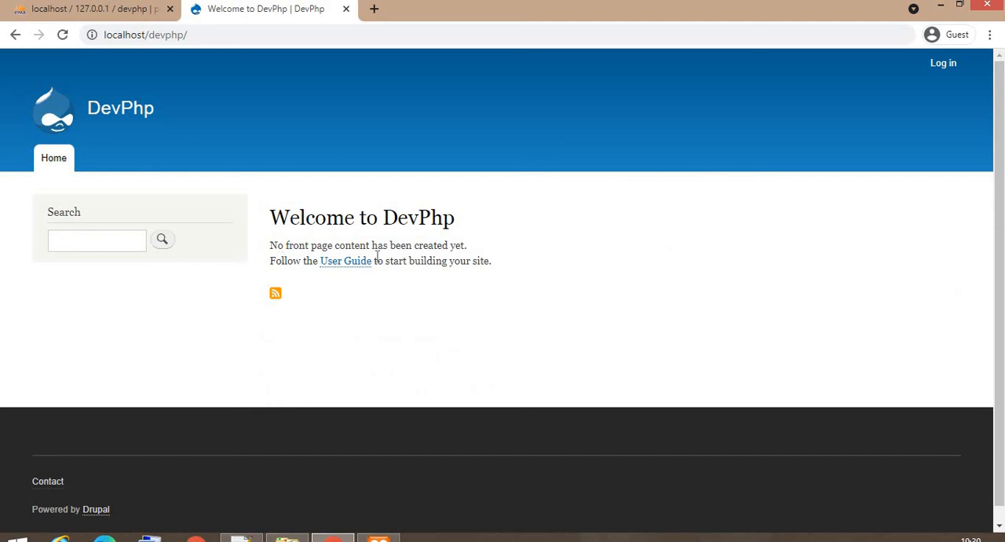
{"action": "mouse_move", "coordinate": [165, 113]}
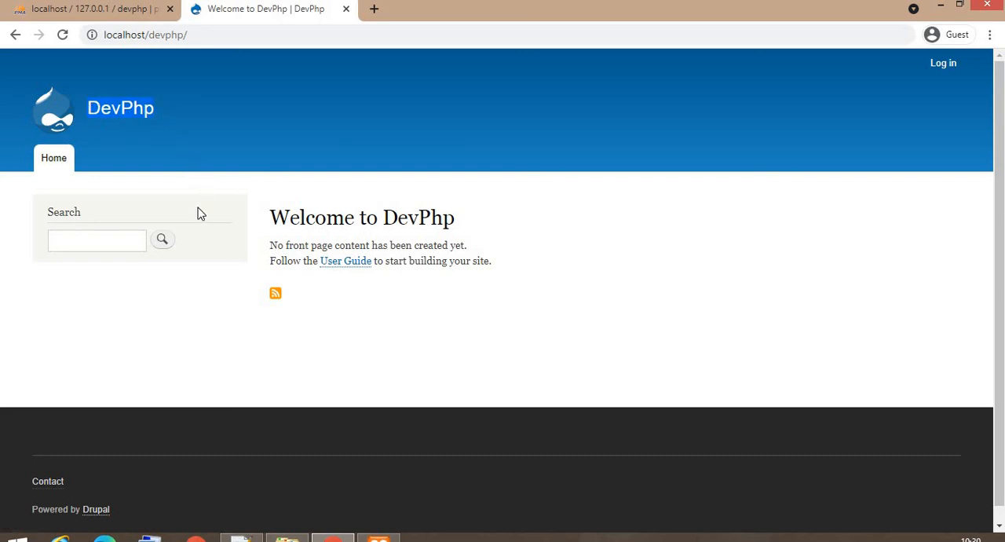
{"action": "mouse_move", "coordinate": [580, 195]}
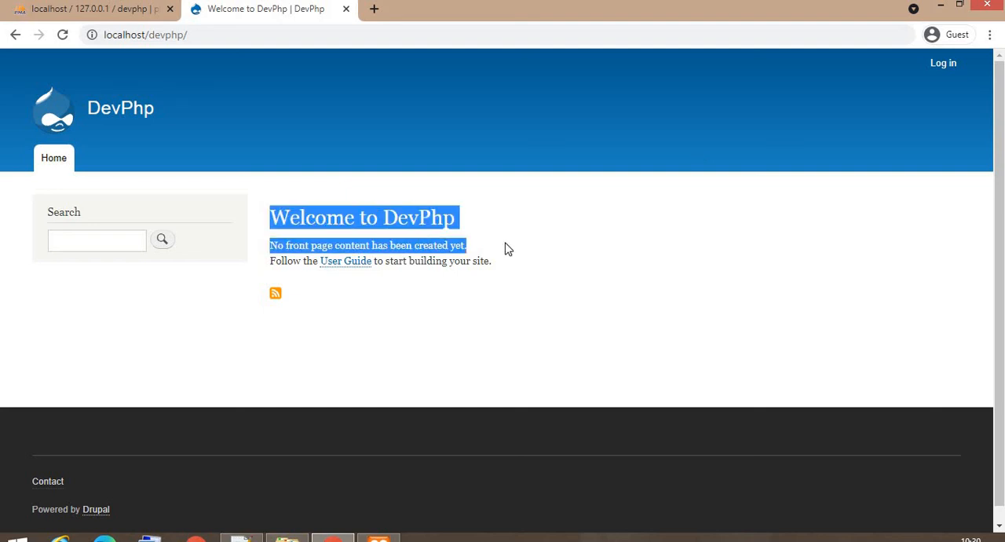
{"action": "left_click", "coordinate": [807, 260]}
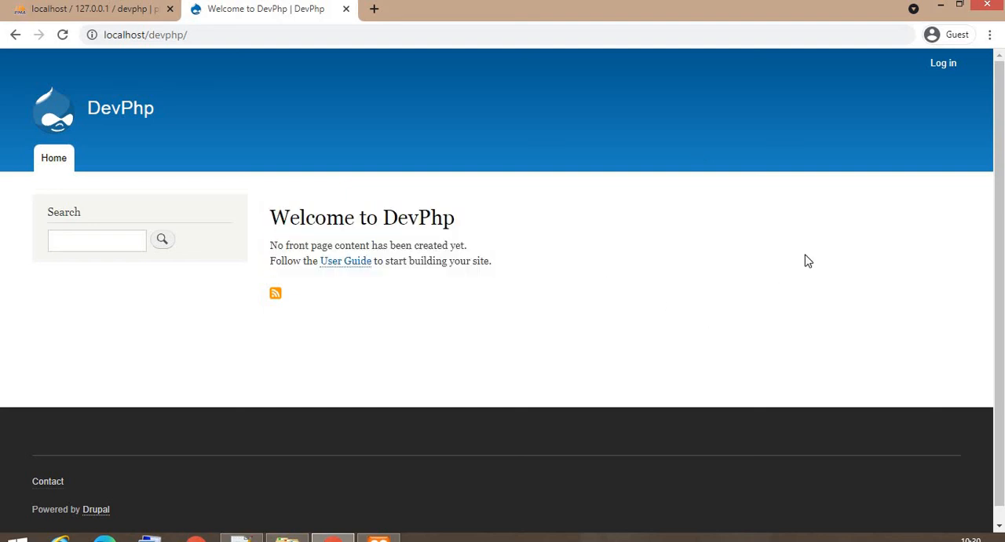
{"action": "mouse_move", "coordinate": [942, 63]}
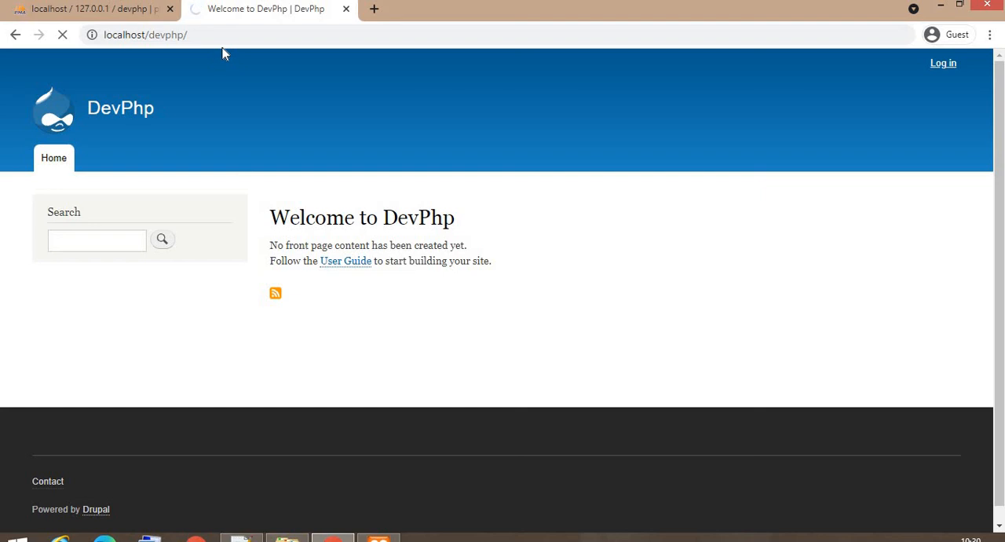
- Fill the login form with username 'admin' and the account password
{"action": "left_click", "coordinate": [942, 63]}
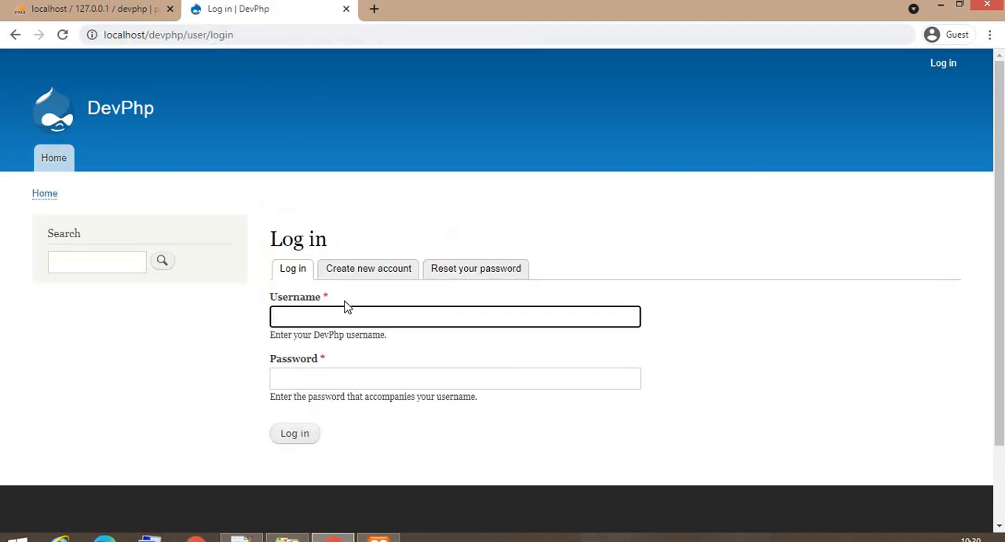
{"action": "type", "text": "adm"}
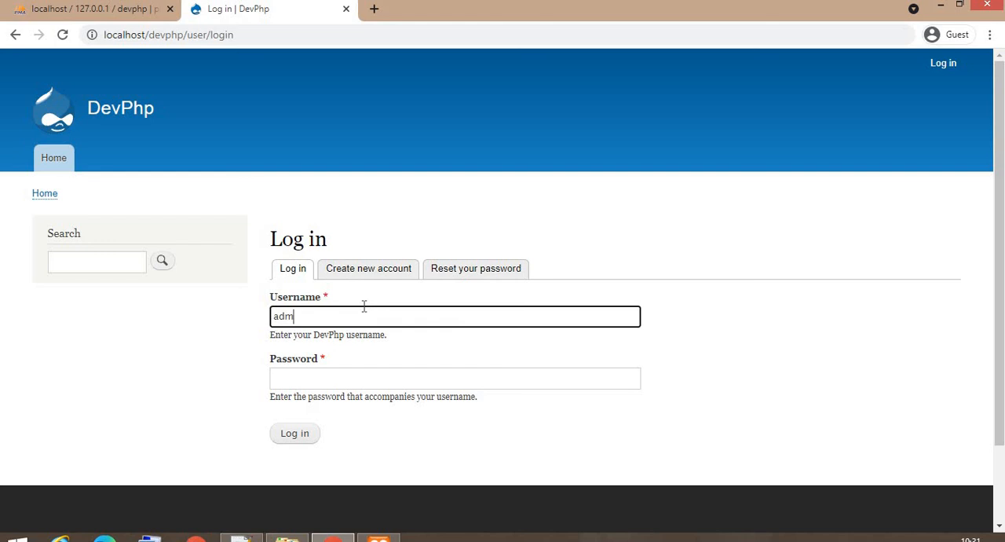
{"action": "type", "text": "in"}
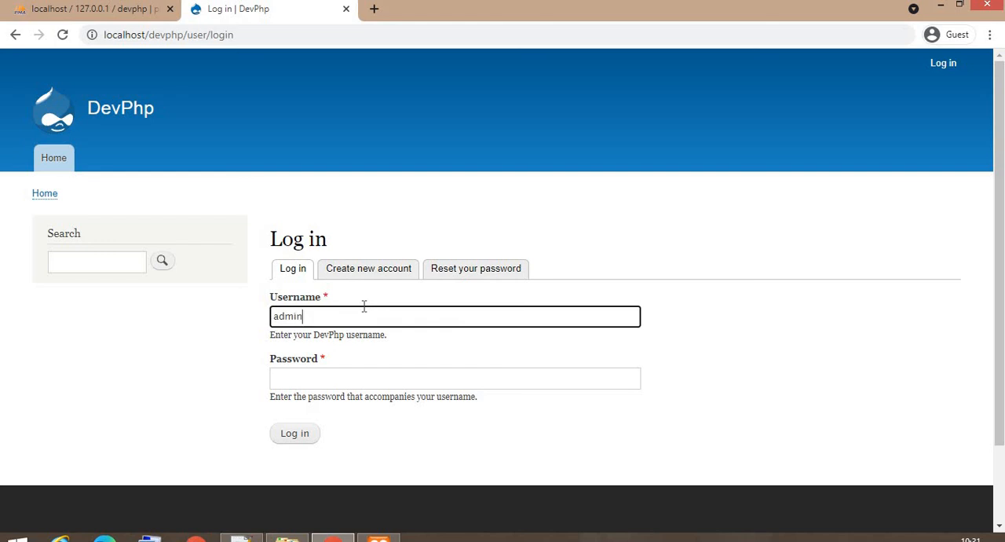
{"action": "left_click", "coordinate": [454, 377]}
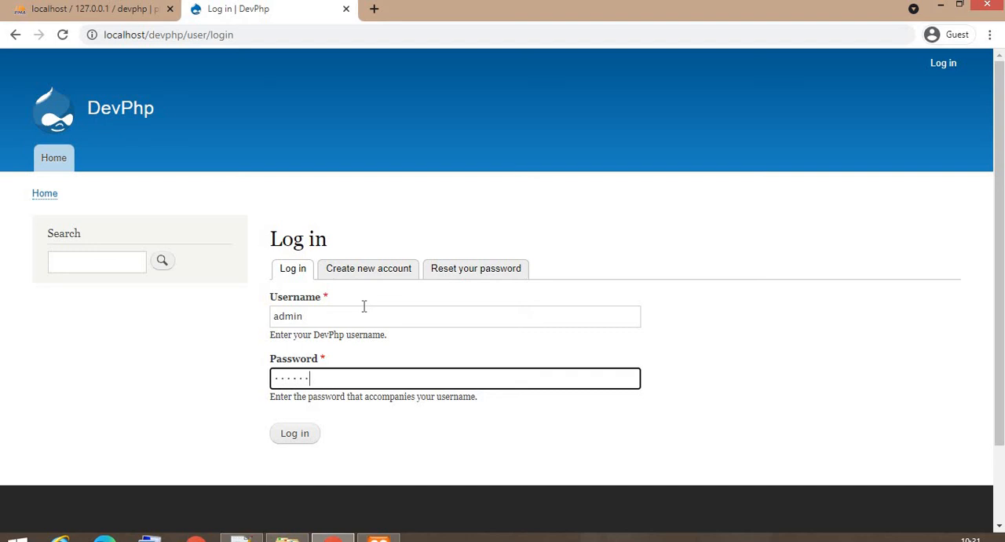
{"action": "left_click", "coordinate": [296, 433]}
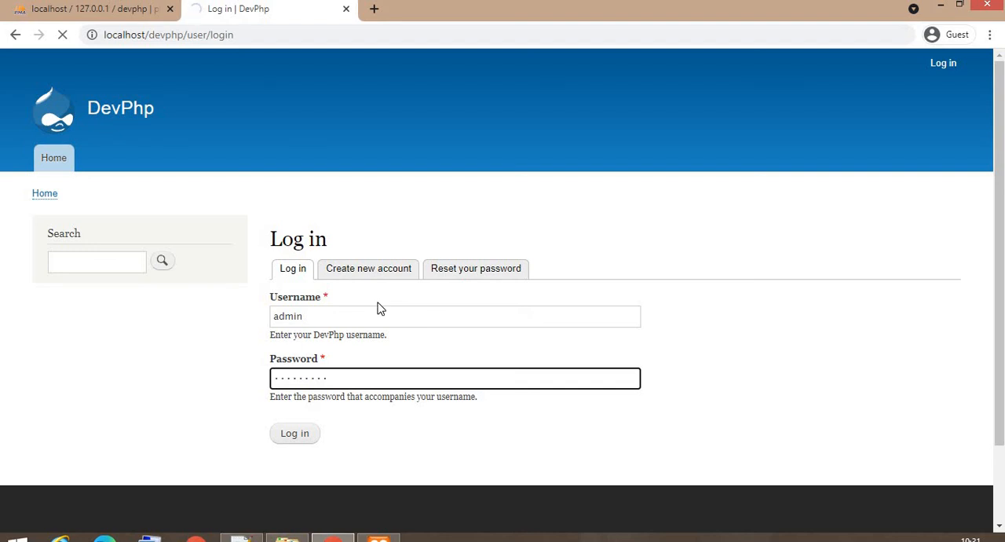
- Submit the credentials to sign back in as admin
{"action": "left_click", "coordinate": [295, 433]}
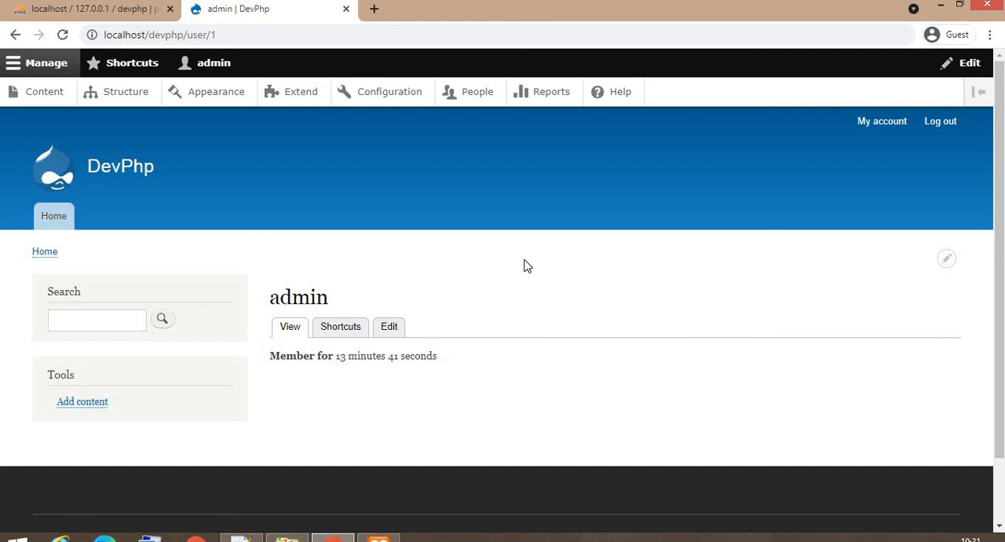
{"action": "mouse_move", "coordinate": [555, 270]}
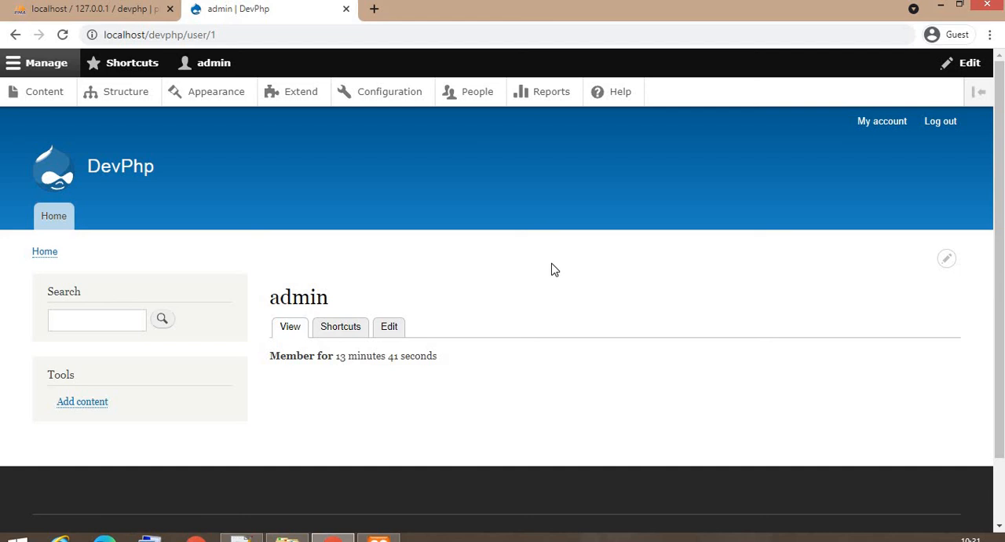
{"action": "mouse_move", "coordinate": [320, 217]}
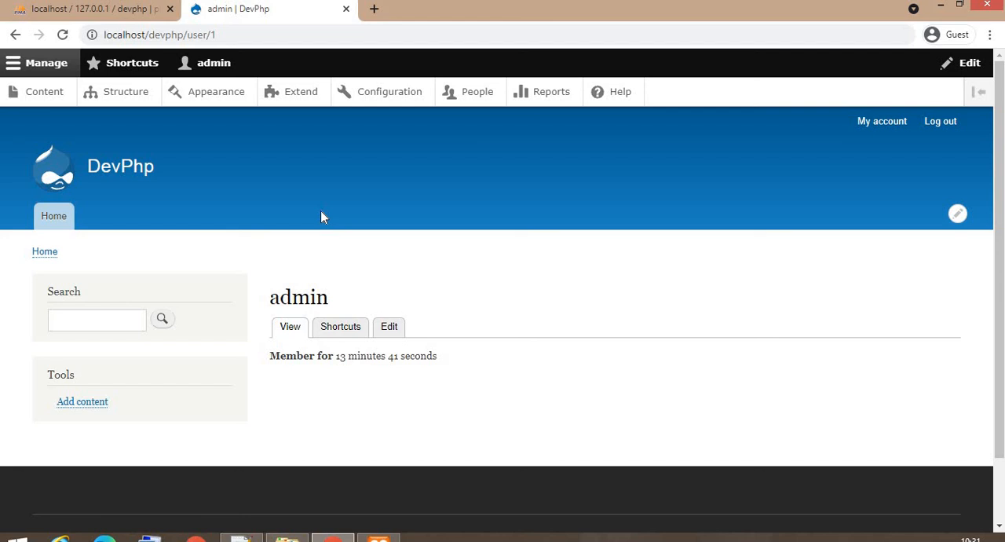
{"action": "mouse_move", "coordinate": [338, 204]}
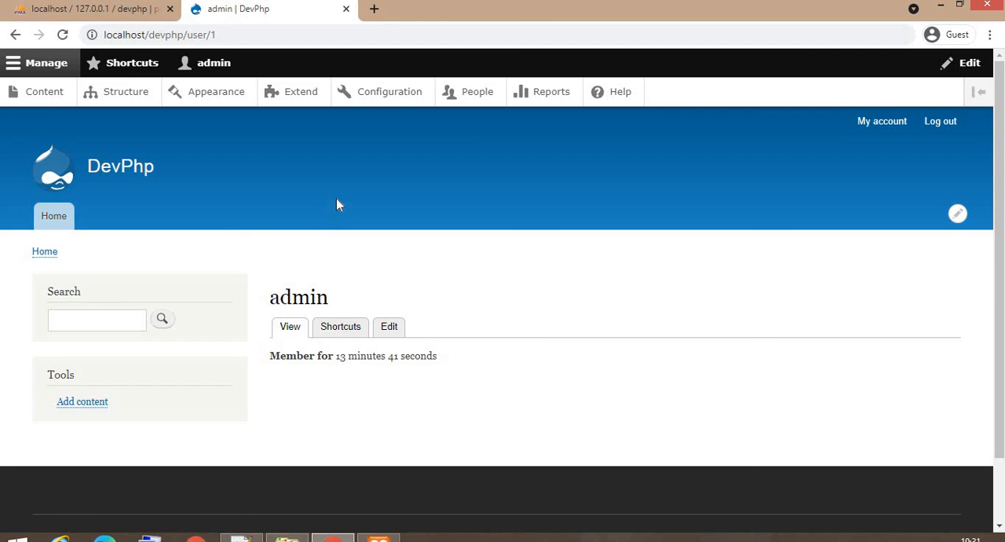
{"action": "mouse_move", "coordinate": [333, 173]}
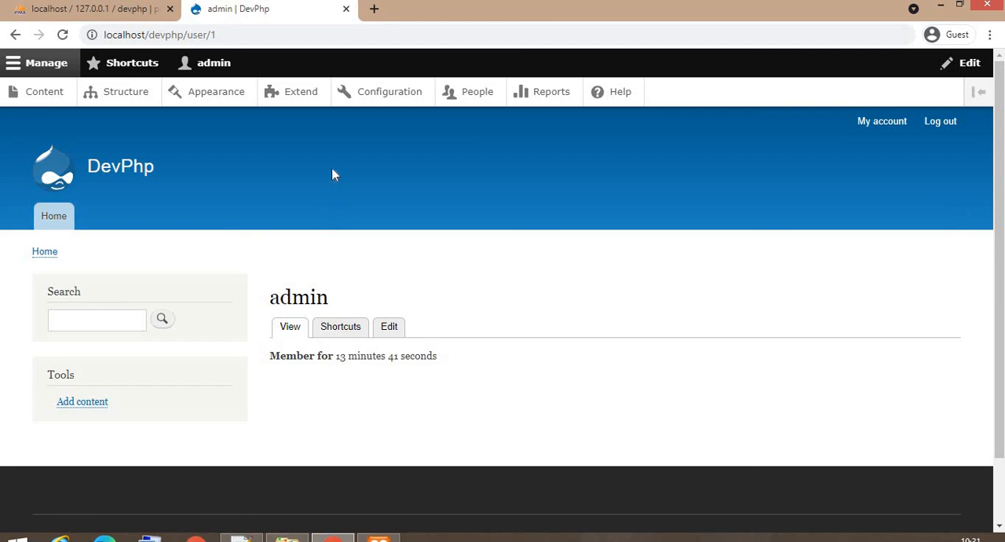